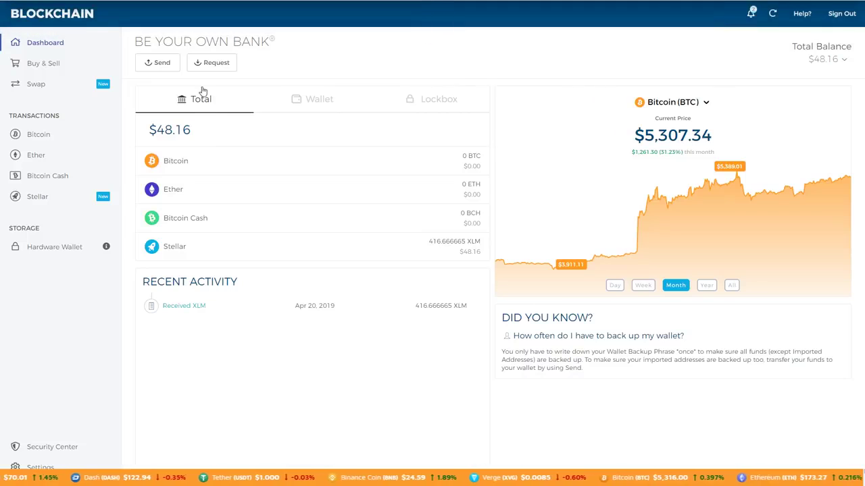
pyautogui.moveTo(218, 162)
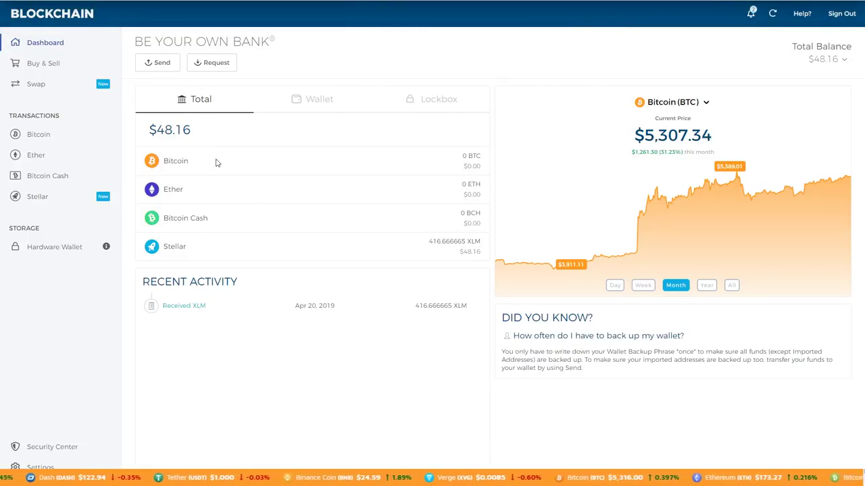
pyautogui.moveTo(337, 310)
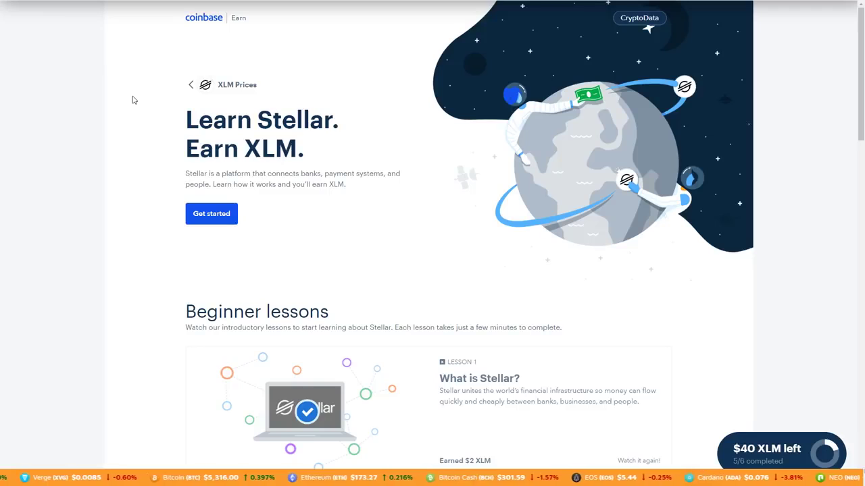
pyautogui.moveTo(408, 262)
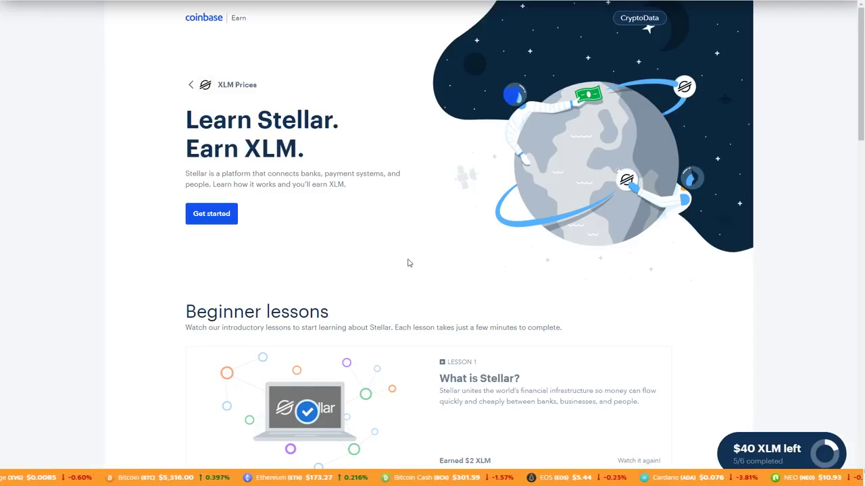
pyautogui.moveTo(370, 165)
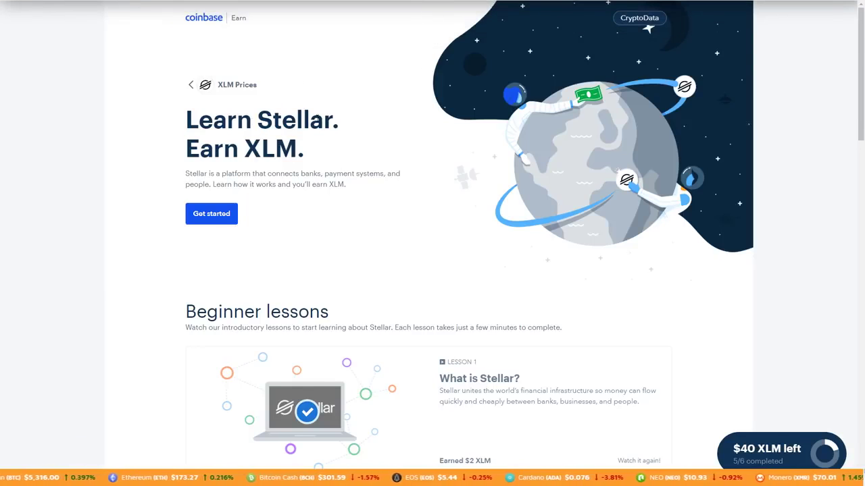
# Watch the 'What is Stellar?' lesson video, checking its playback speed and quality options, then return to the lessons
pyautogui.scroll(-3)
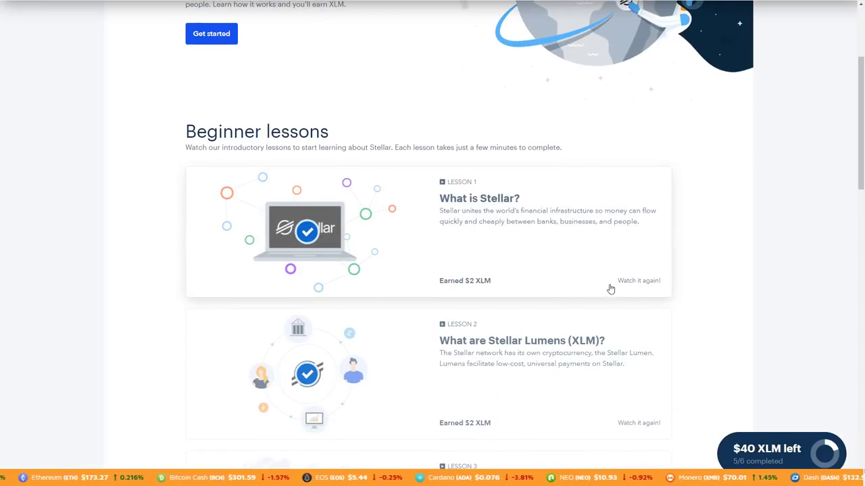
pyautogui.moveTo(367, 248)
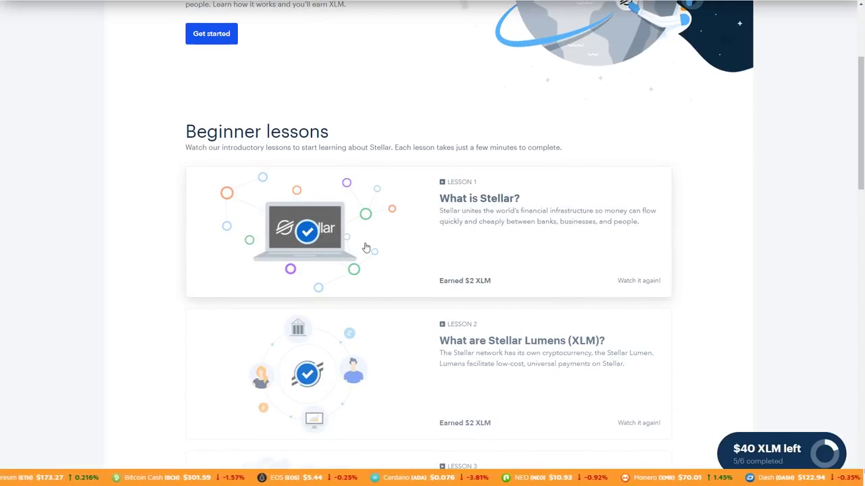
pyautogui.moveTo(443, 257)
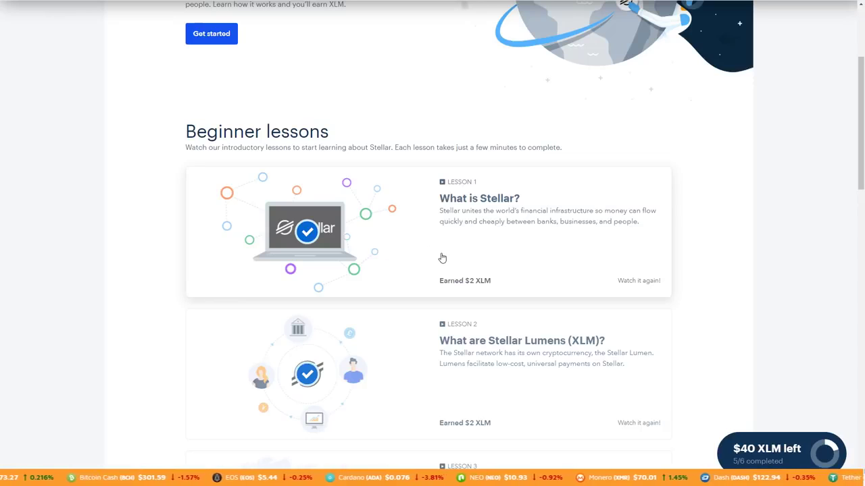
pyautogui.scroll(-3)
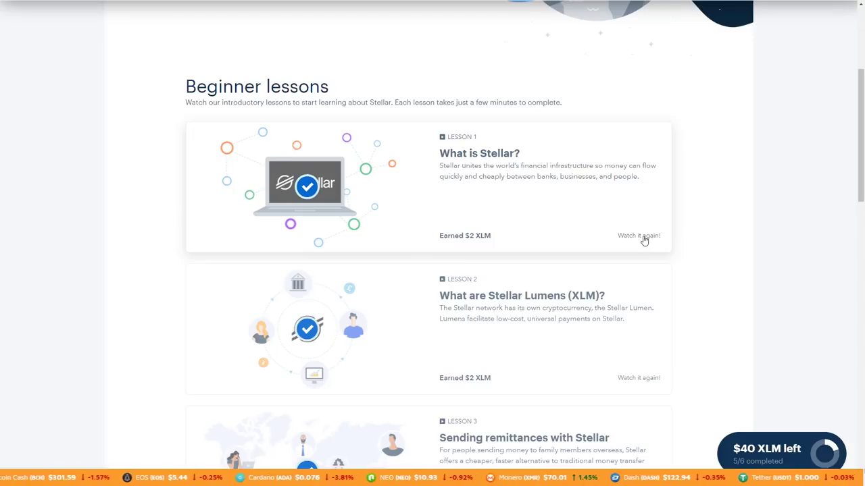
pyautogui.click(638, 235)
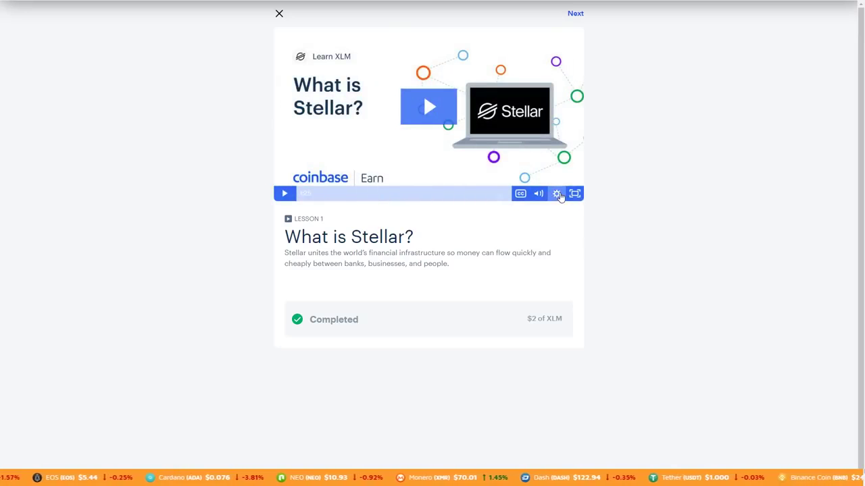
pyautogui.click(556, 195)
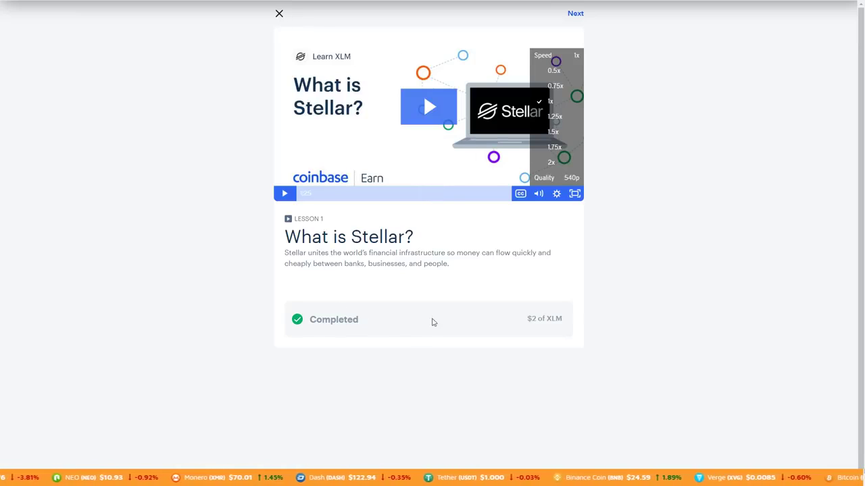
pyautogui.click(278, 14)
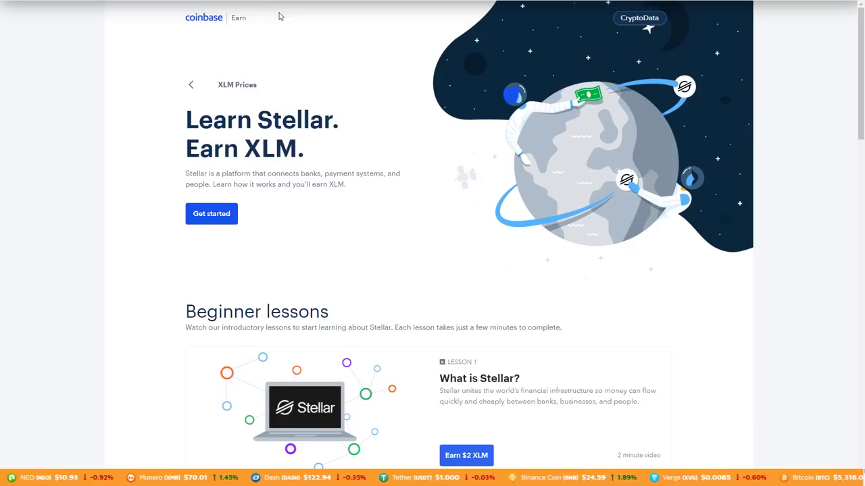
# Scroll through the Coinbase Earn page reviewing the Stellar lessons and other earning offers
pyautogui.scroll(-3)
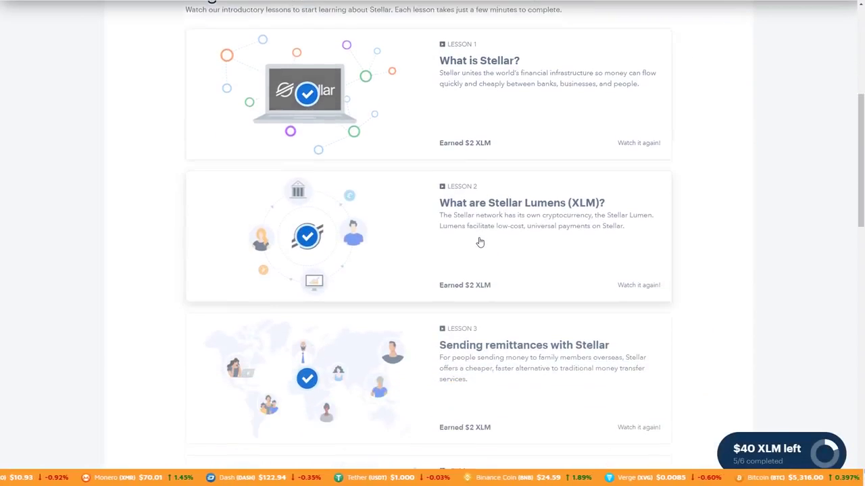
pyautogui.scroll(-3)
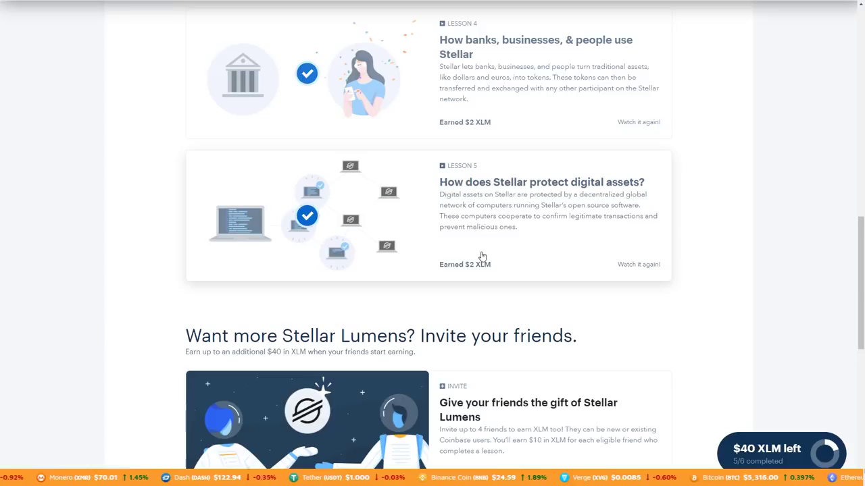
pyautogui.scroll(3)
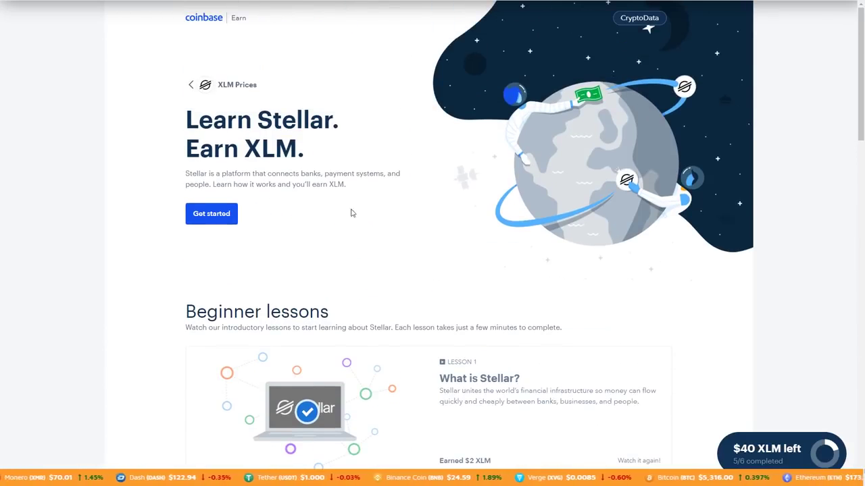
pyautogui.scroll(-3)
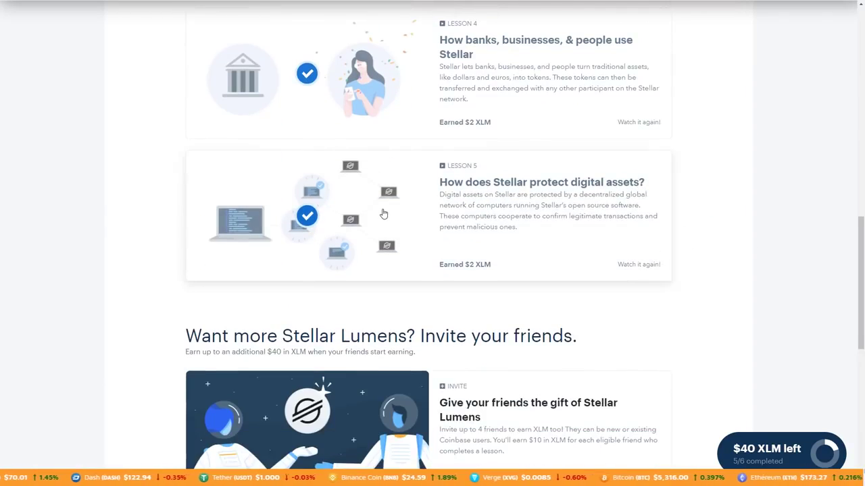
pyautogui.scroll(-3)
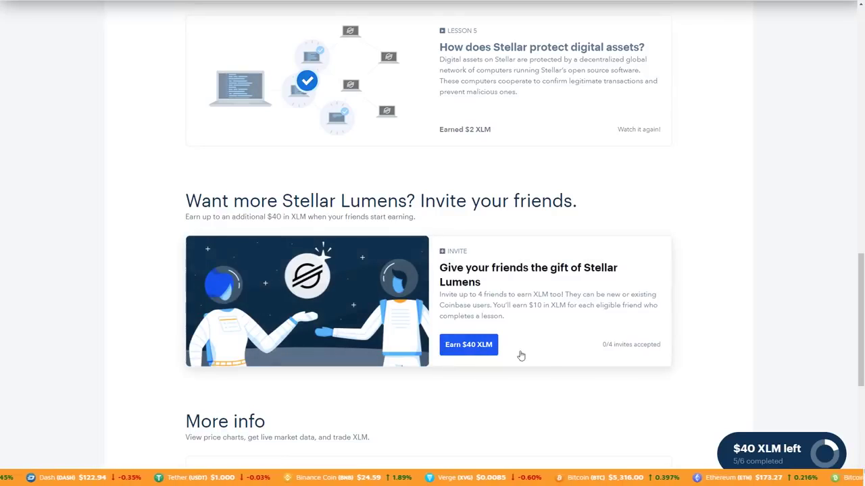
pyautogui.scroll(-3)
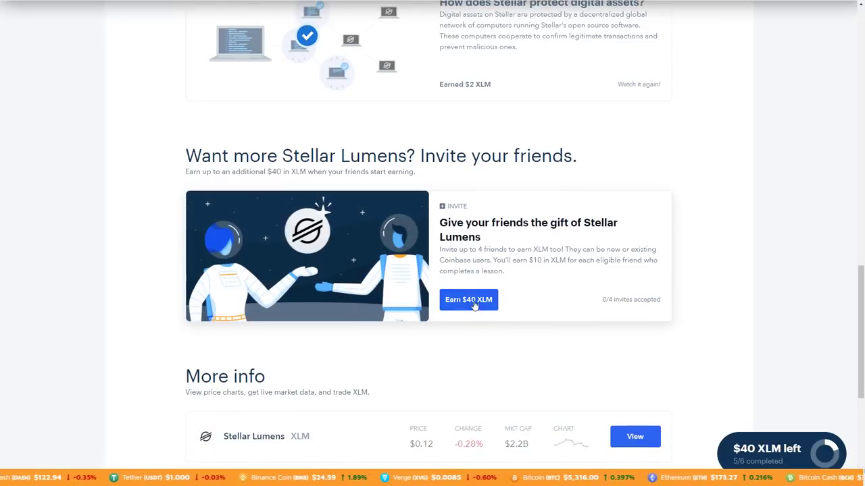
pyautogui.moveTo(508, 319)
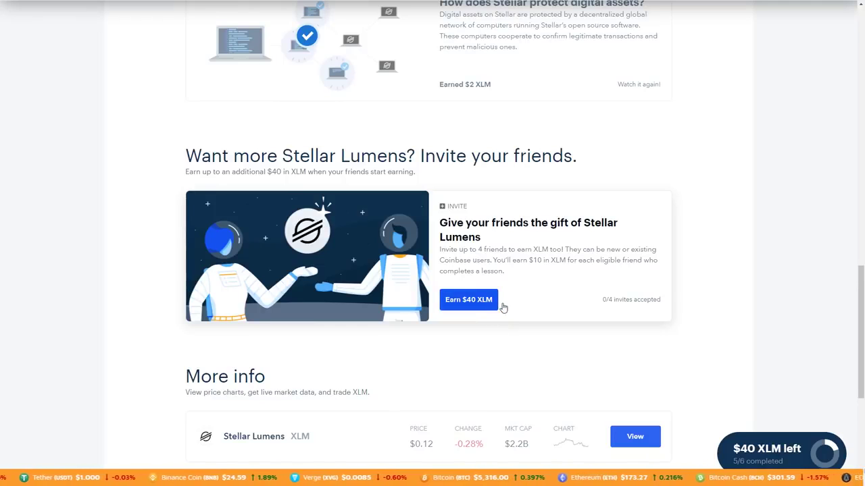
pyautogui.moveTo(518, 308)
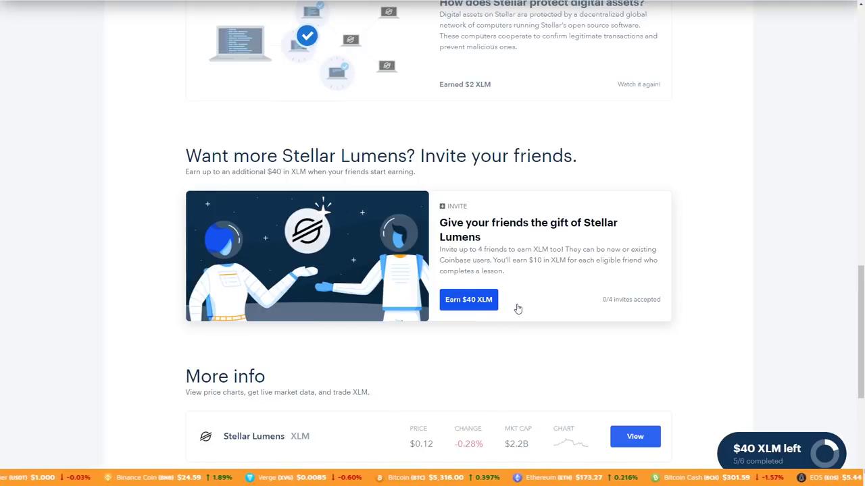
pyautogui.scroll(3)
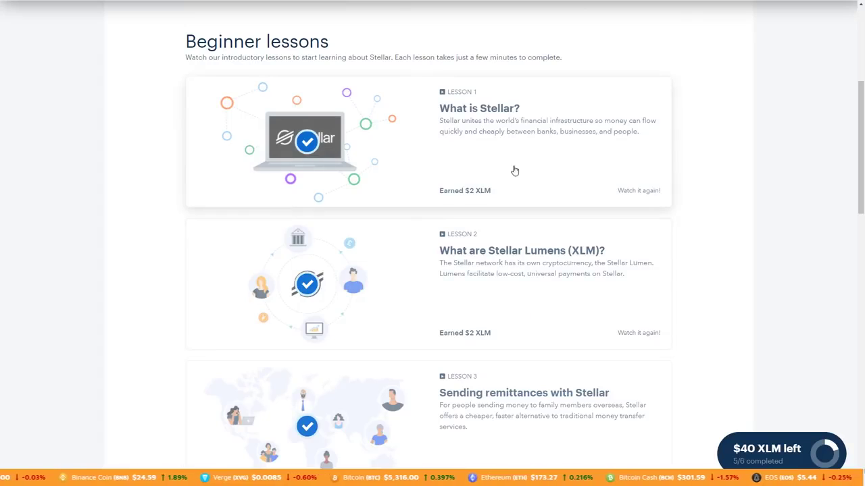
pyautogui.moveTo(519, 174)
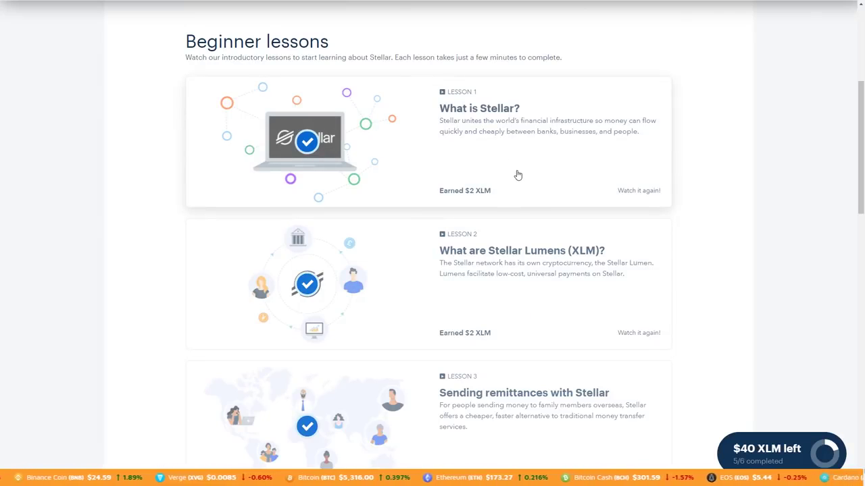
pyautogui.moveTo(515, 215)
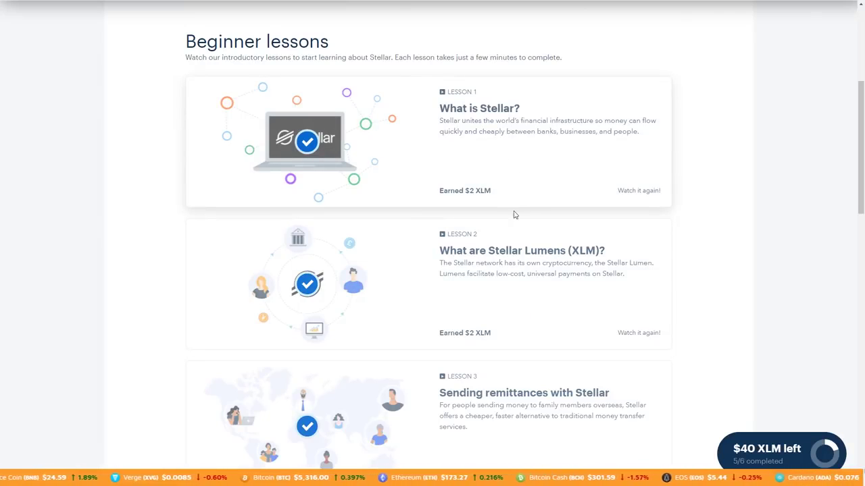
pyautogui.scroll(-3)
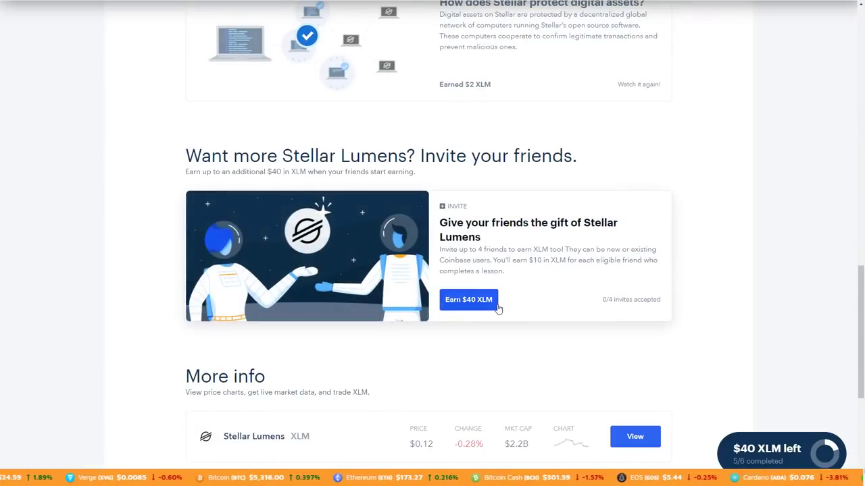
pyautogui.moveTo(508, 307)
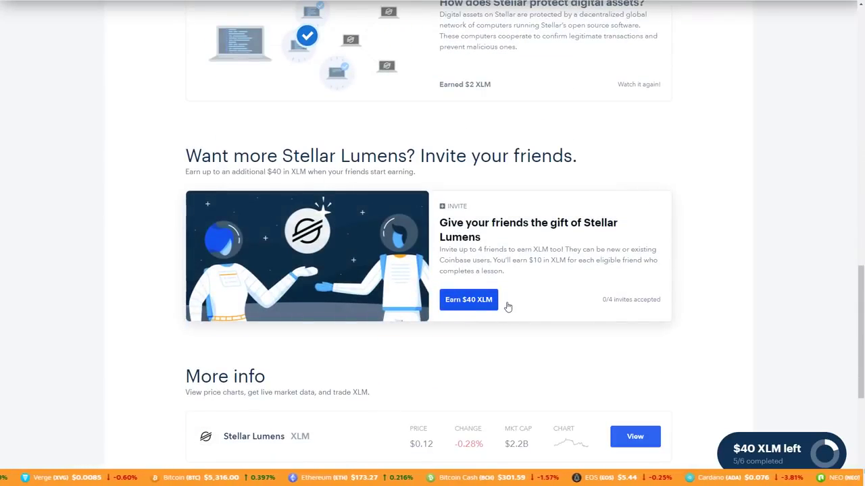
pyautogui.scroll(3)
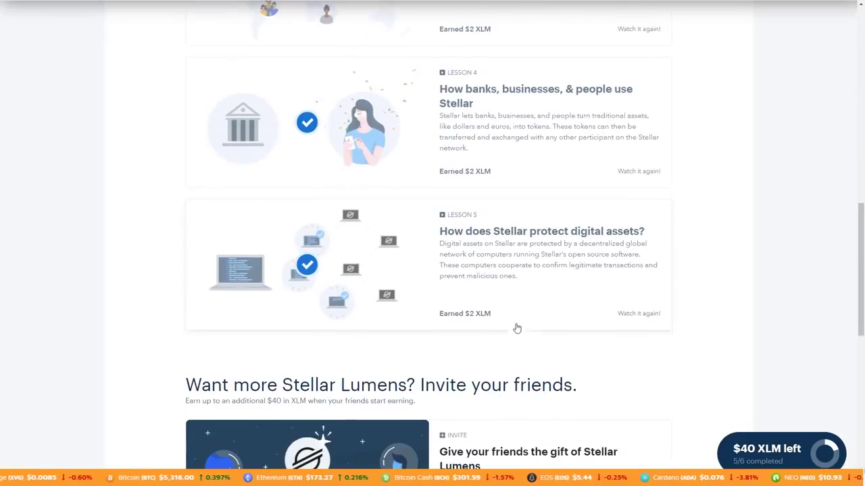
pyautogui.scroll(3)
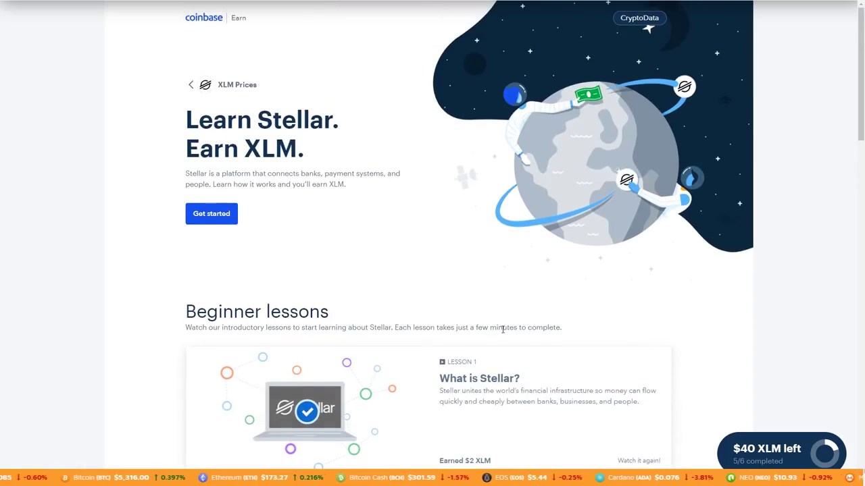
pyautogui.moveTo(479, 311)
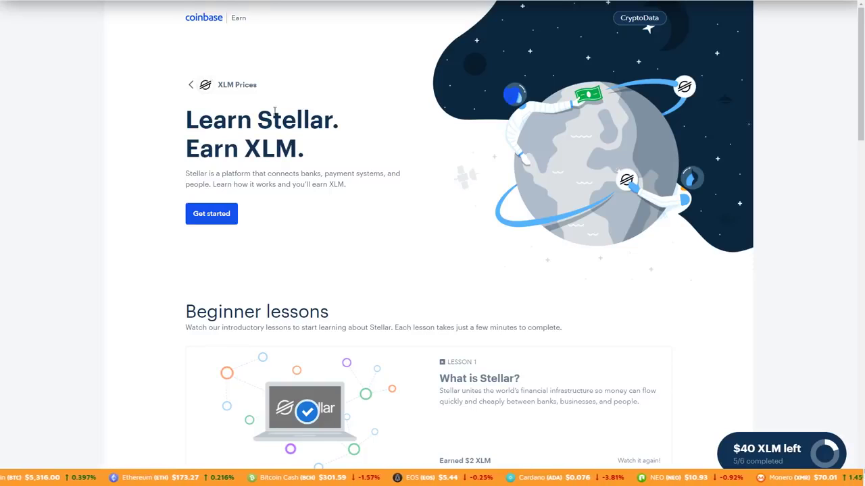
pyautogui.moveTo(262, 76)
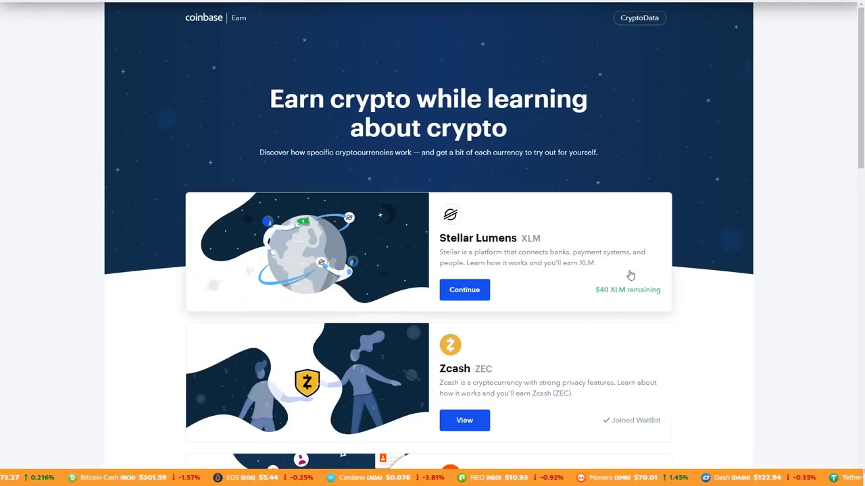
pyautogui.scroll(-3)
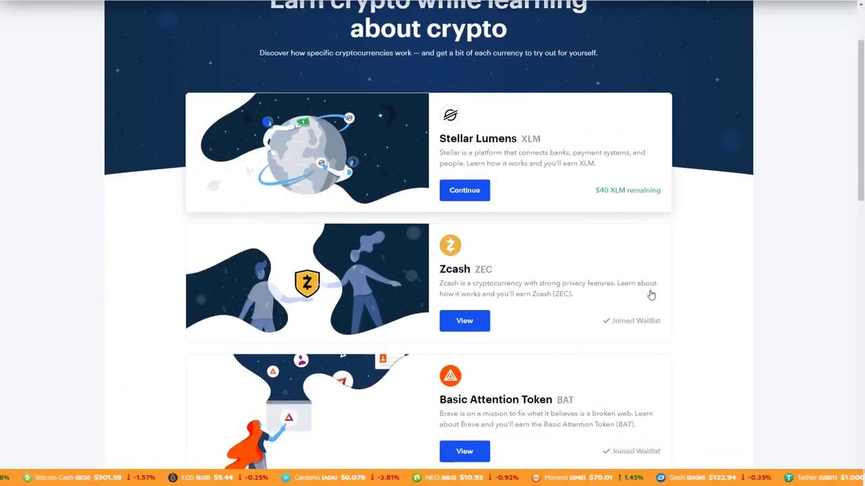
pyautogui.scroll(-3)
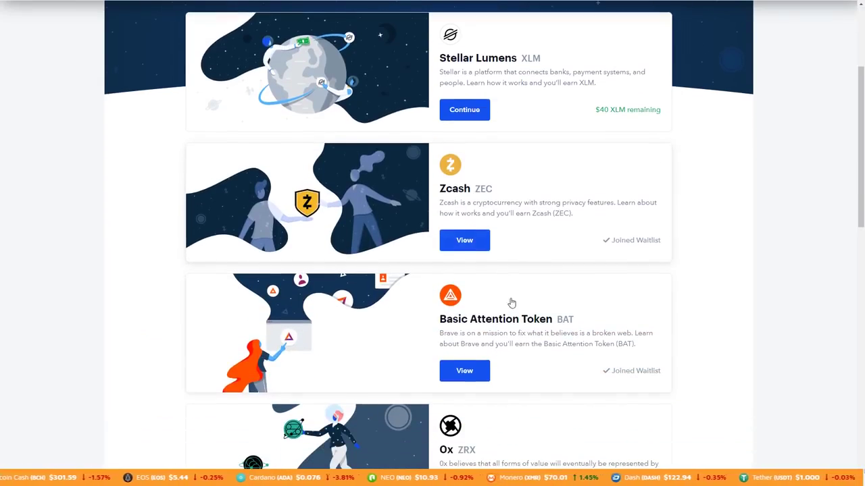
pyautogui.scroll(-3)
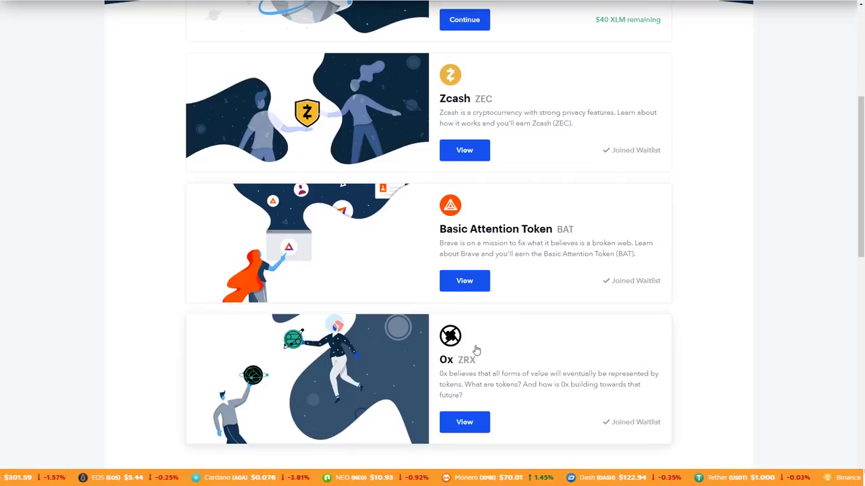
pyautogui.scroll(-3)
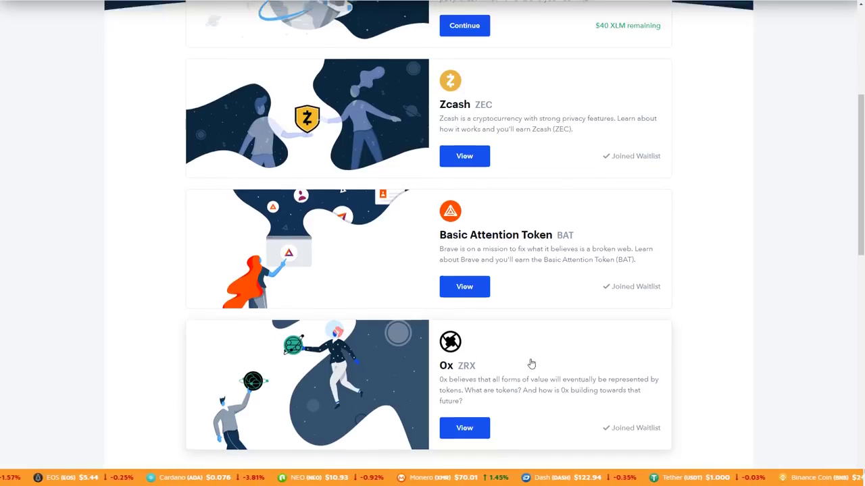
pyautogui.scroll(3)
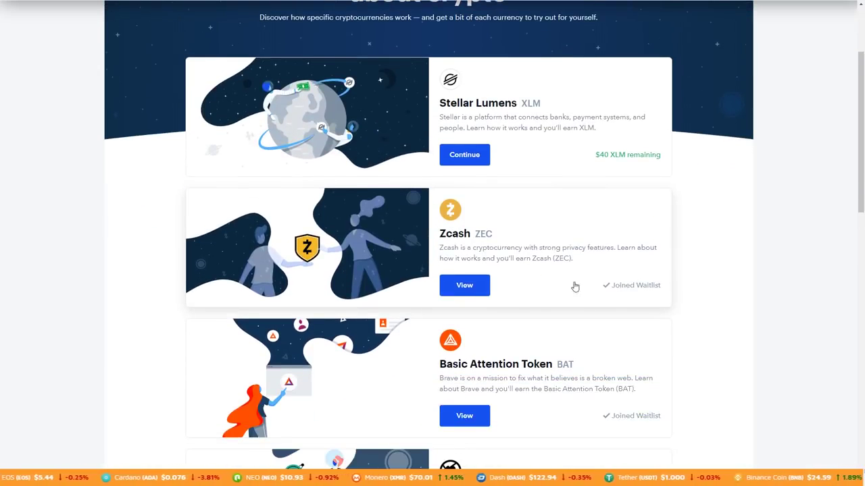
# View the Zcash earning page and its 'What is Zcash?' lesson, then return to the lessons list
pyautogui.click(464, 285)
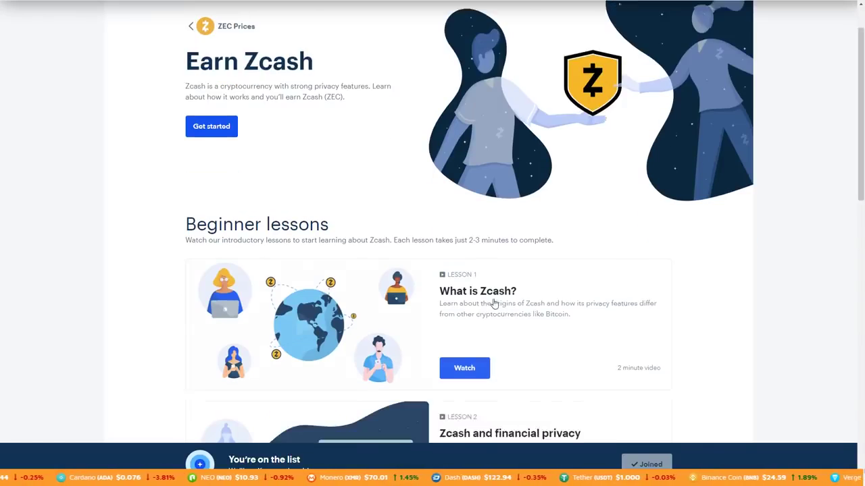
pyautogui.click(465, 367)
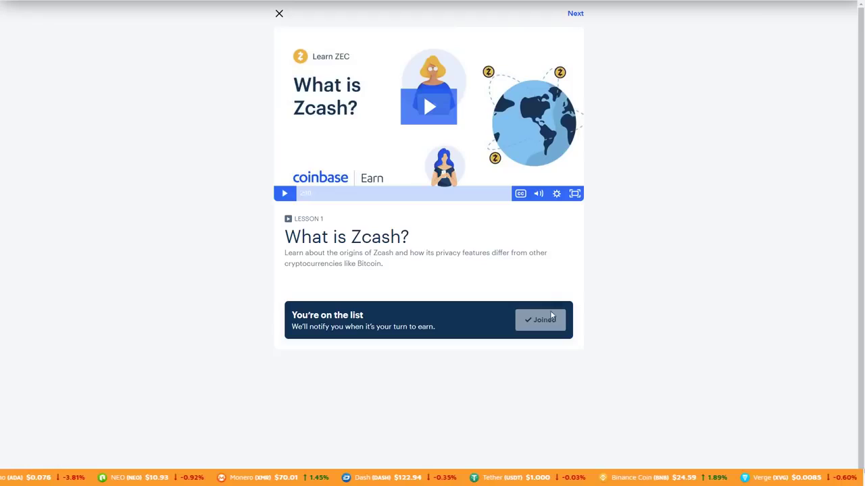
pyautogui.moveTo(519, 330)
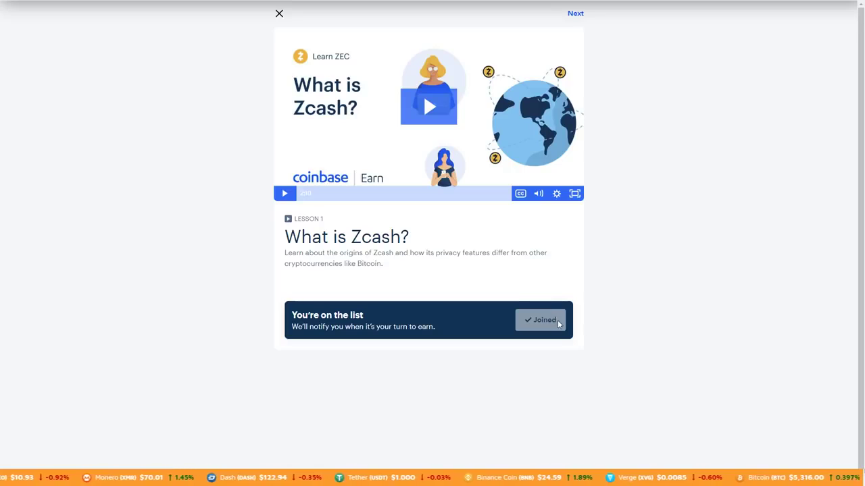
pyautogui.moveTo(508, 340)
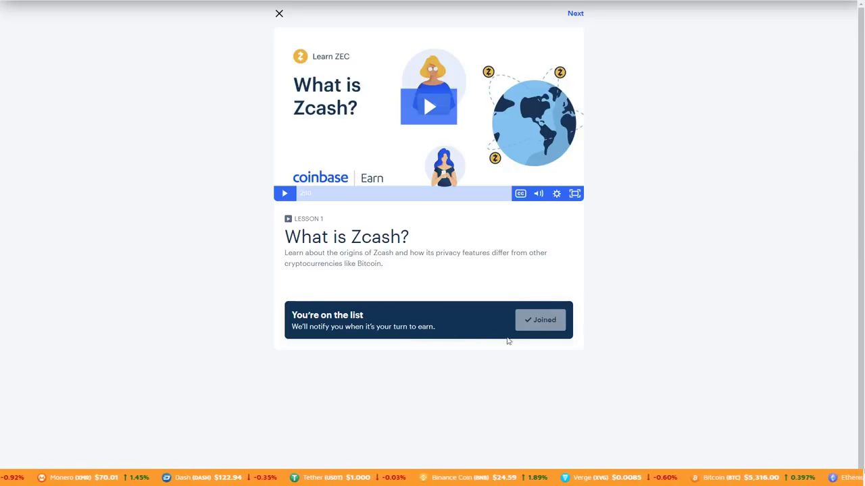
pyautogui.moveTo(484, 309)
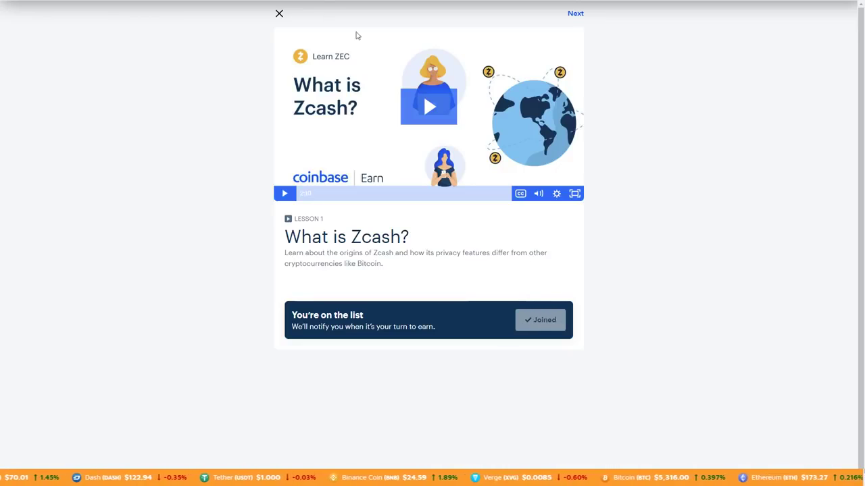
pyautogui.click(278, 14)
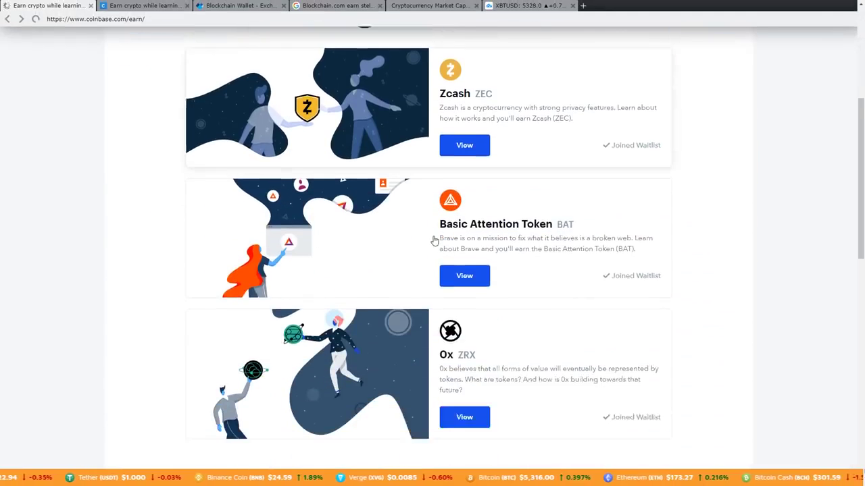
# Bring up the Google results for 'Blockchain.com earn stellar'
pyautogui.scroll(-3)
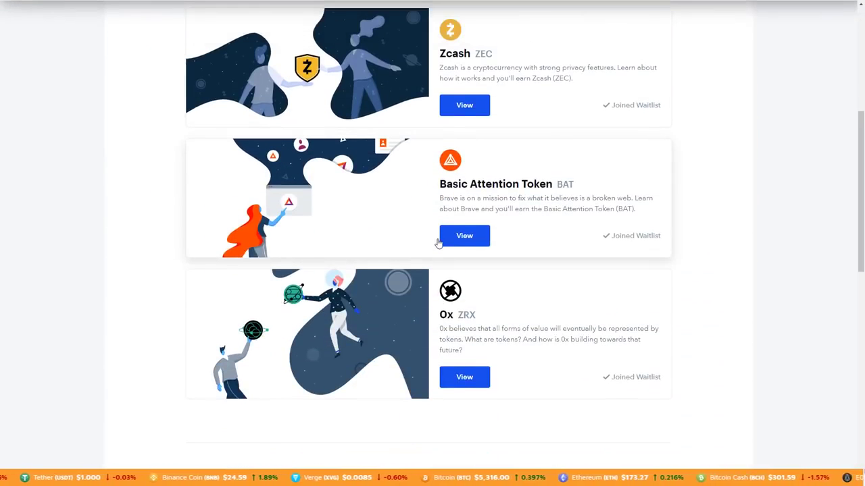
pyautogui.scroll(3)
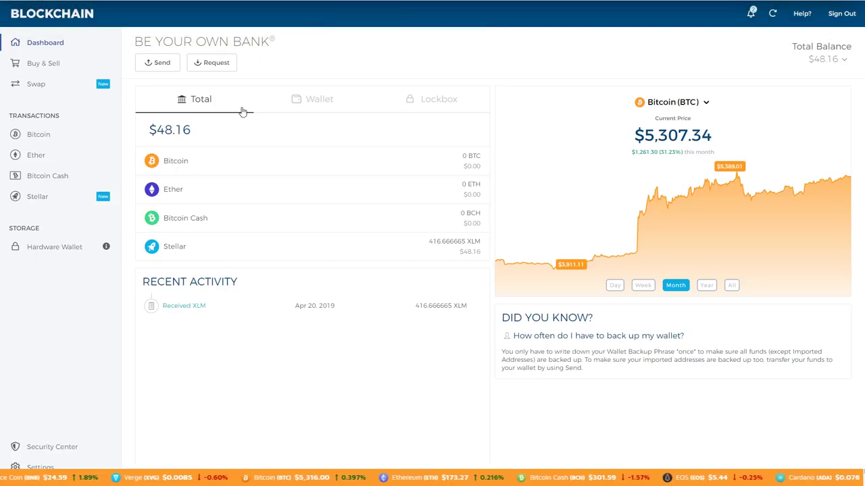
pyautogui.moveTo(174, 115)
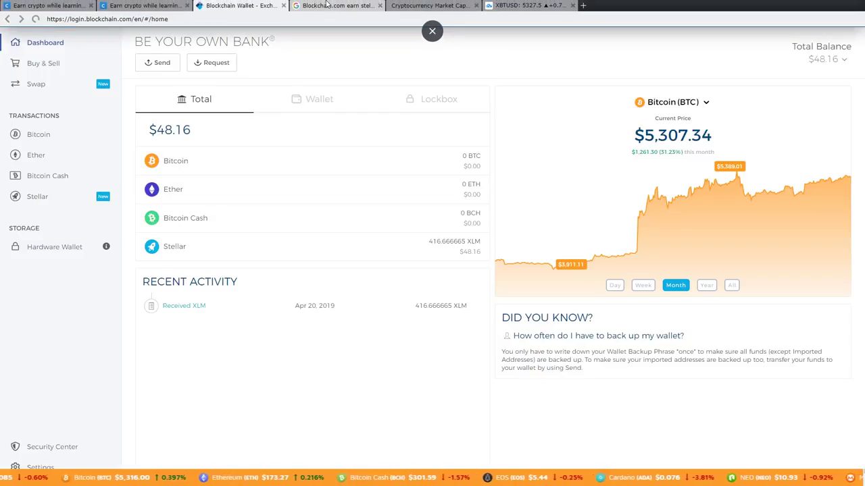
pyautogui.click(338, 6)
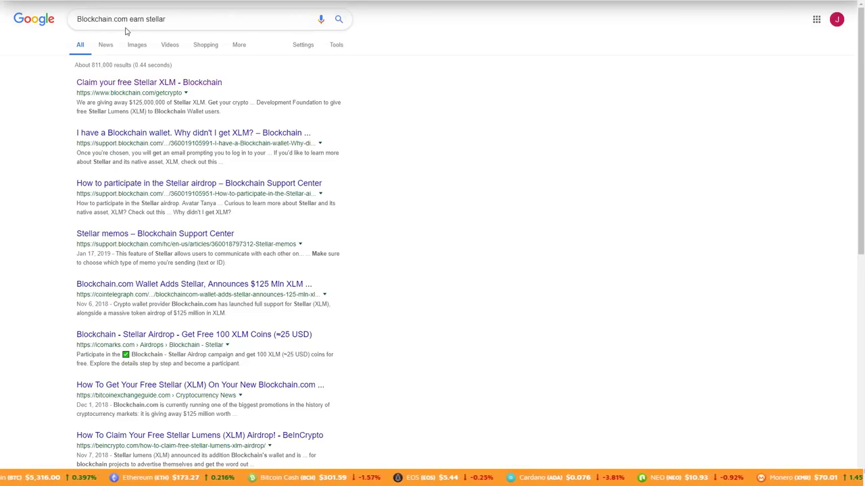
pyautogui.moveTo(135, 87)
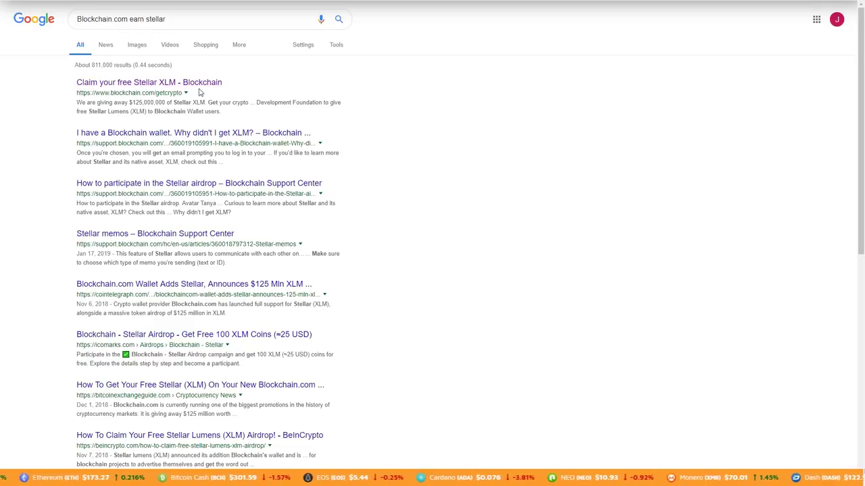
# Open the 'Claim your free Stellar XLM - Blockchain' result showing the $125,000,000 XLM giveaway
pyautogui.click(149, 82)
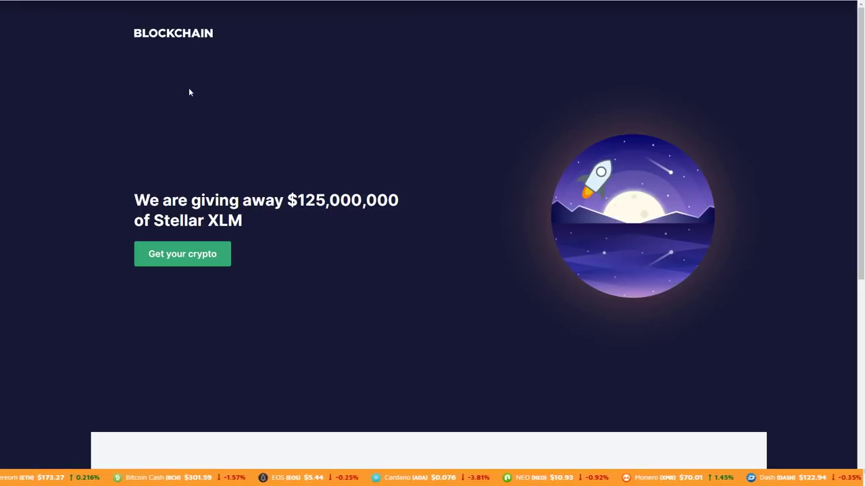
pyautogui.moveTo(310, 235)
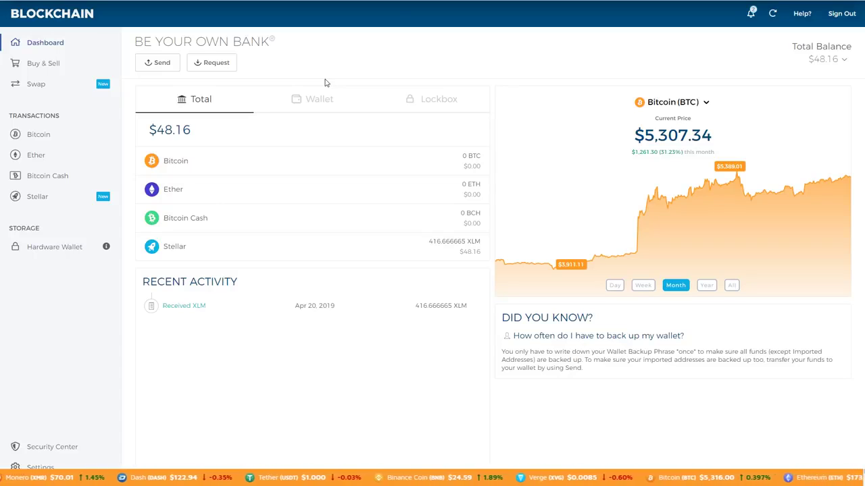
pyautogui.moveTo(262, 262)
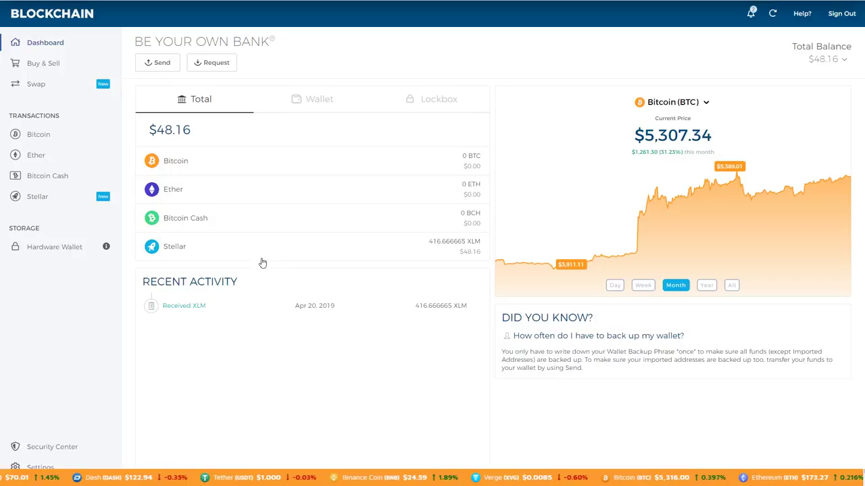
pyautogui.moveTo(350, 306)
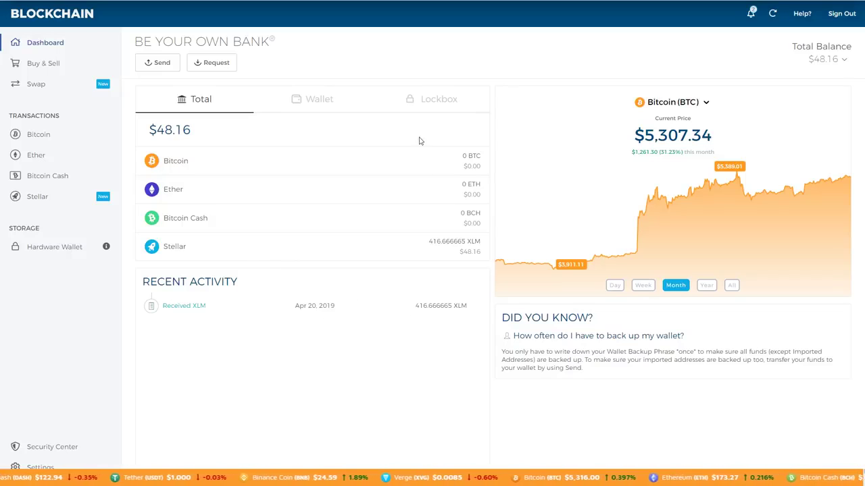
pyautogui.moveTo(465, 306)
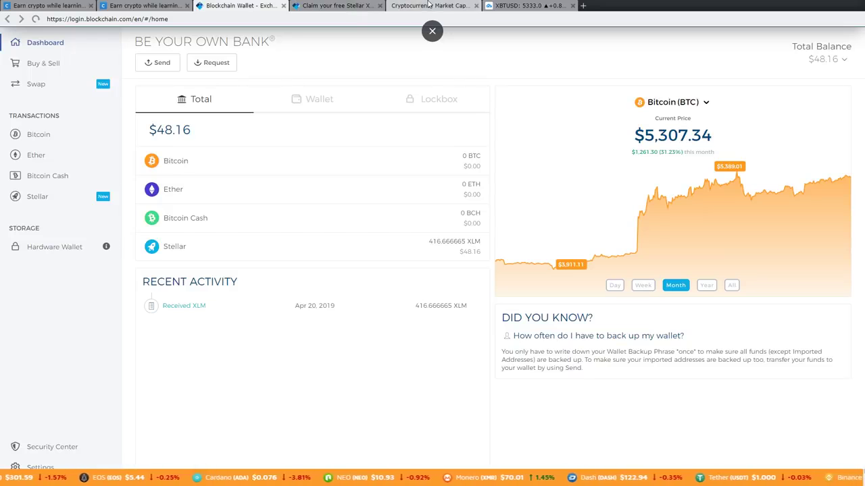
# Switch from the $48.16 wallet dashboard to CoinMarketCap's Top 100 cryptocurrencies ranking
pyautogui.click(433, 6)
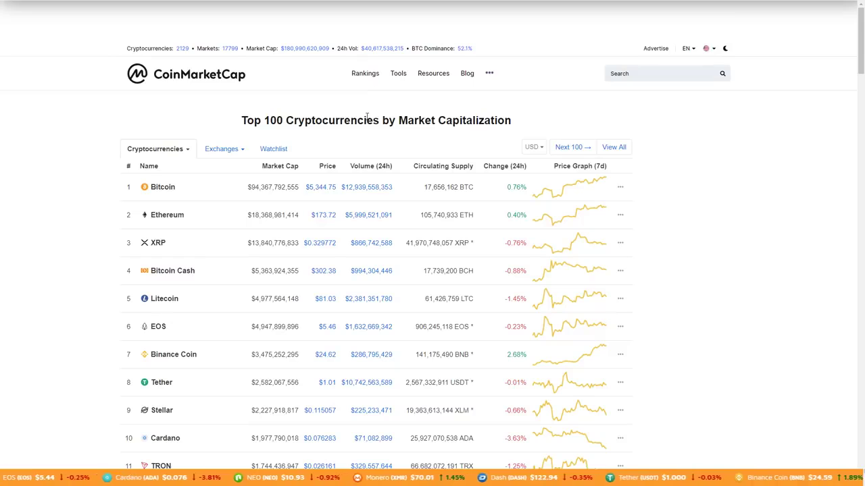
pyautogui.moveTo(516, 191)
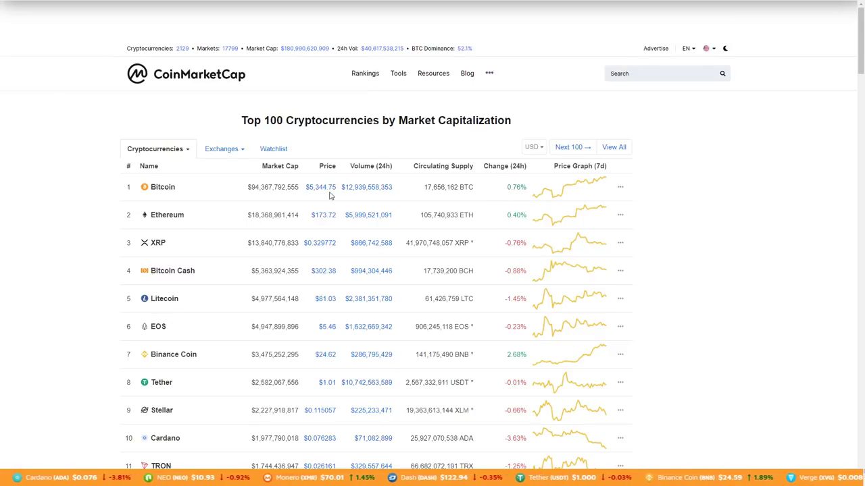
pyautogui.moveTo(538, 215)
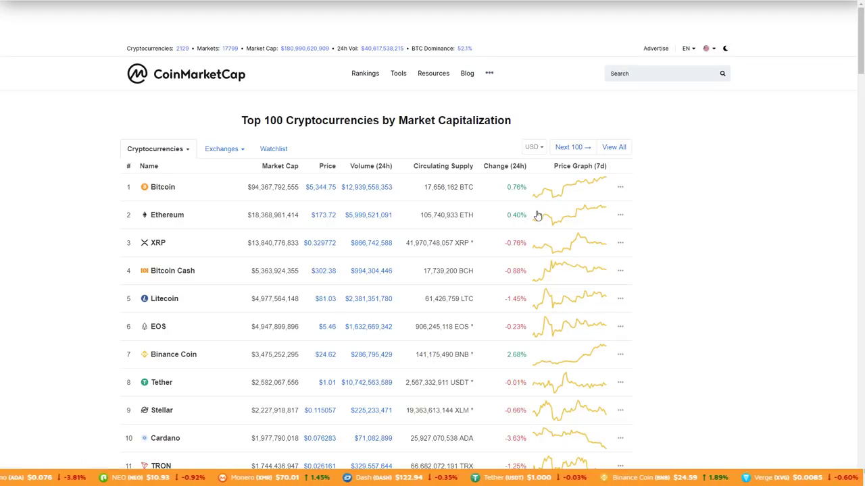
pyautogui.moveTo(527, 253)
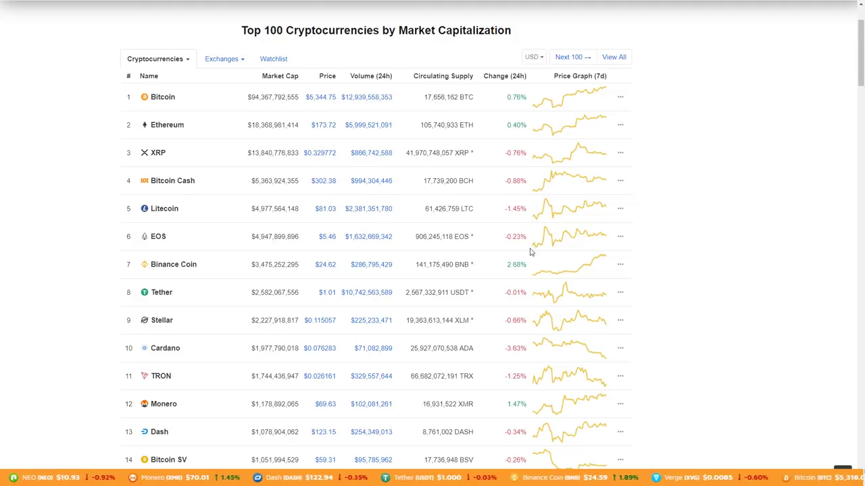
# Scroll the Top 100 table down past IOTA, Zcash and Dogecoin and back up to Bitcoin
pyautogui.scroll(-3)
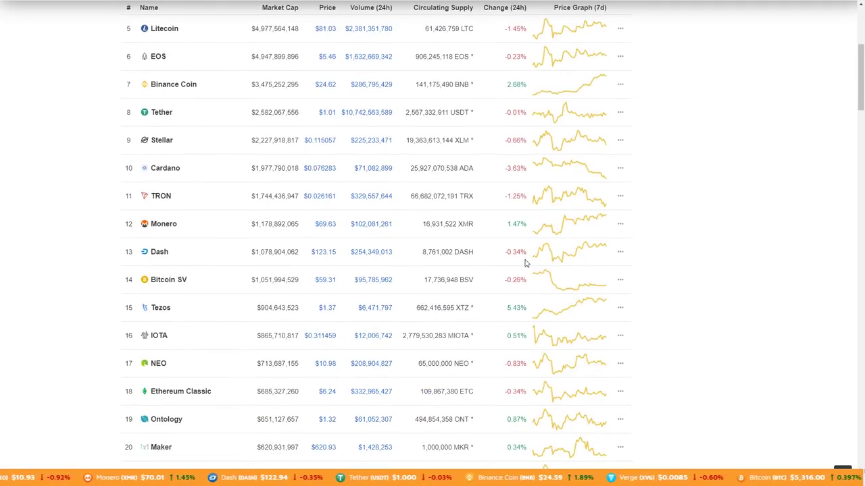
pyautogui.scroll(-3)
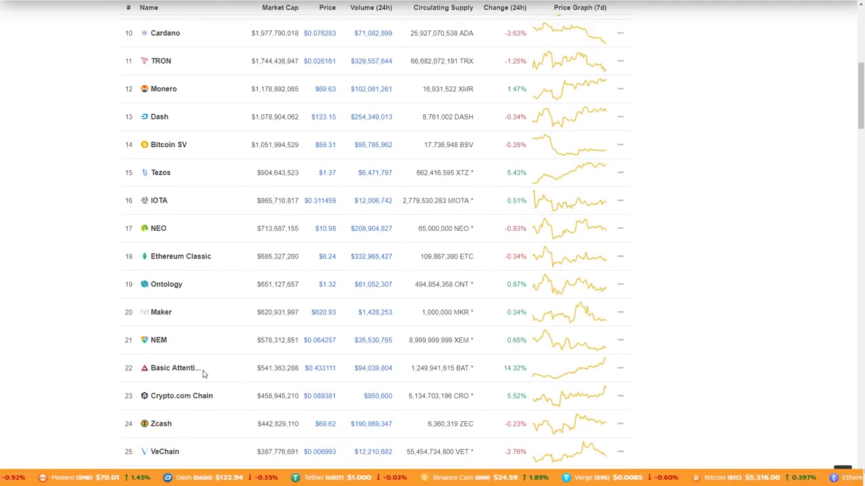
pyautogui.scroll(-3)
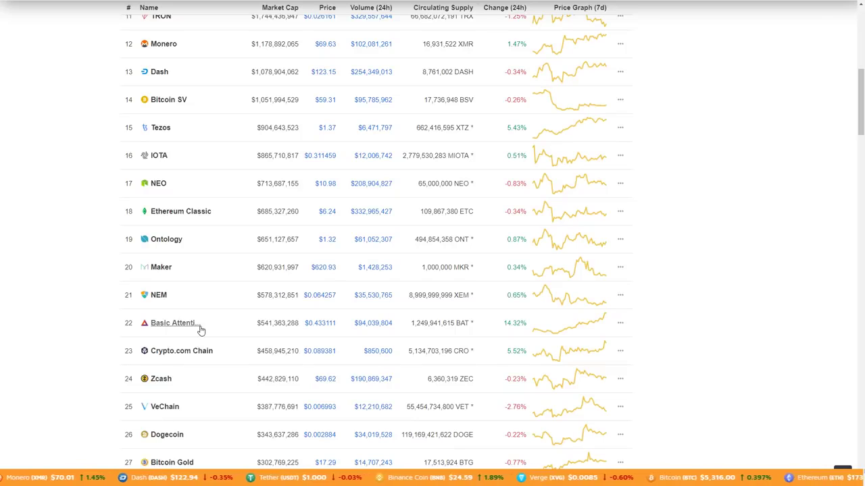
pyautogui.moveTo(351, 340)
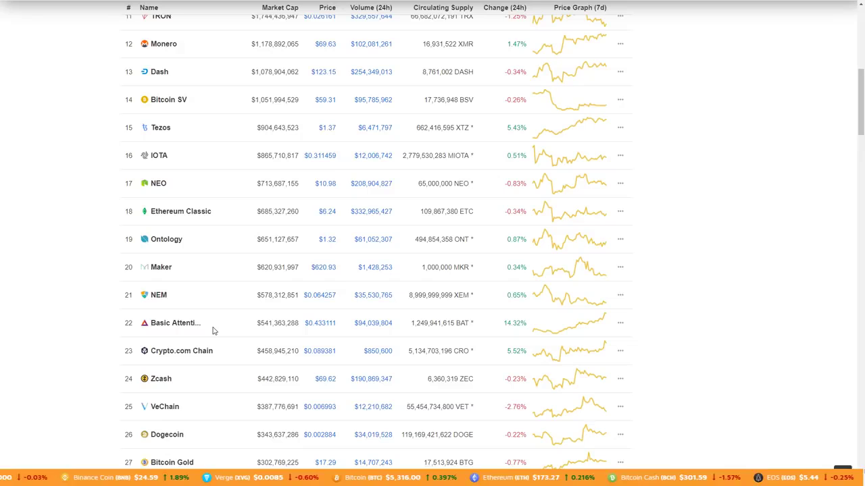
pyautogui.hscroll(-3)
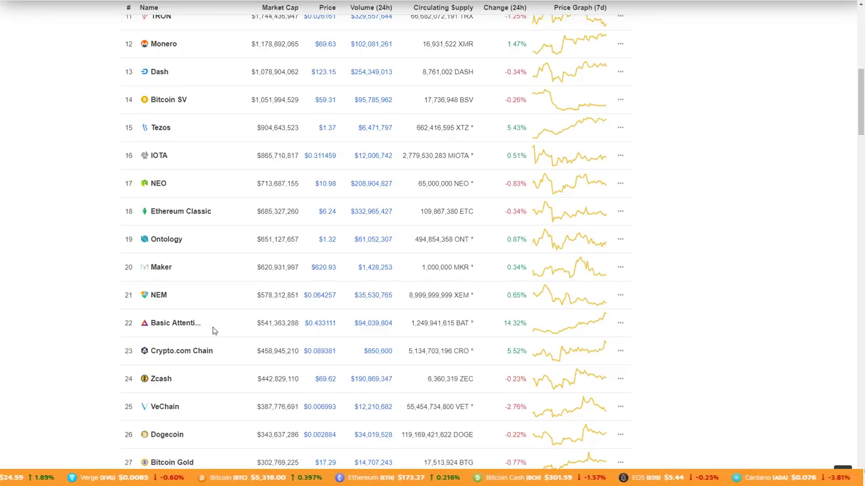
pyautogui.hscroll(-3)
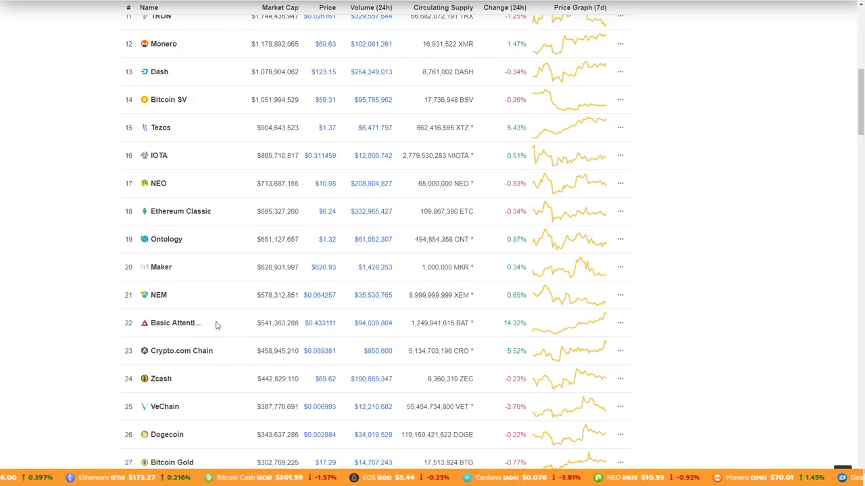
pyautogui.scroll(3)
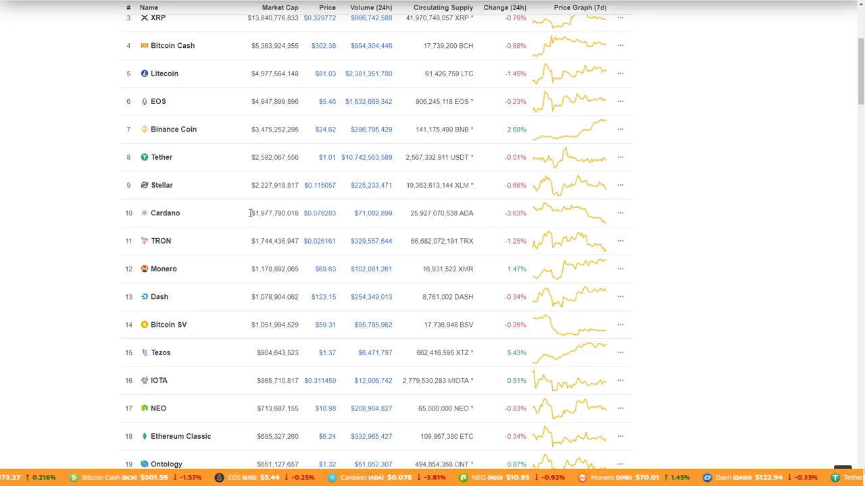
pyautogui.scroll(-3)
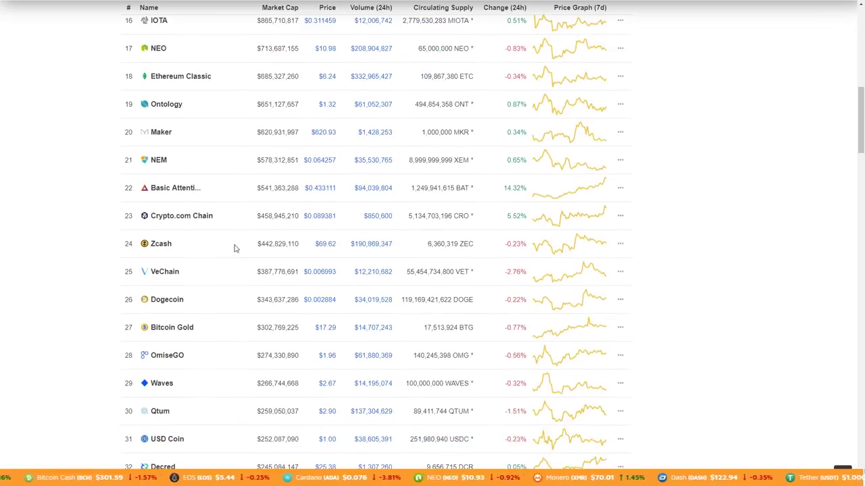
pyautogui.scroll(3)
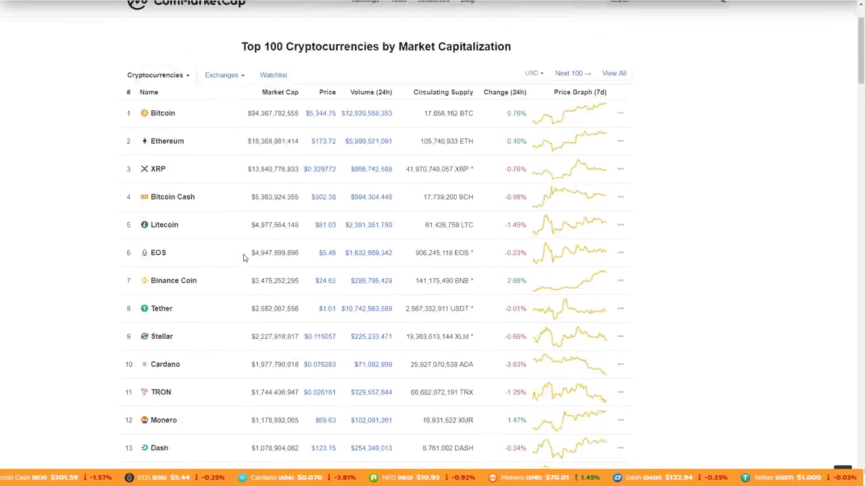
pyautogui.scroll(3)
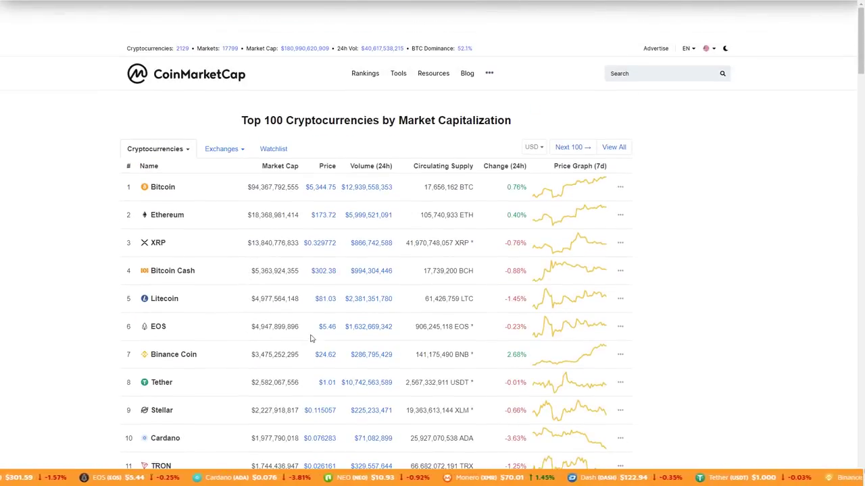
pyautogui.moveTo(526, 354)
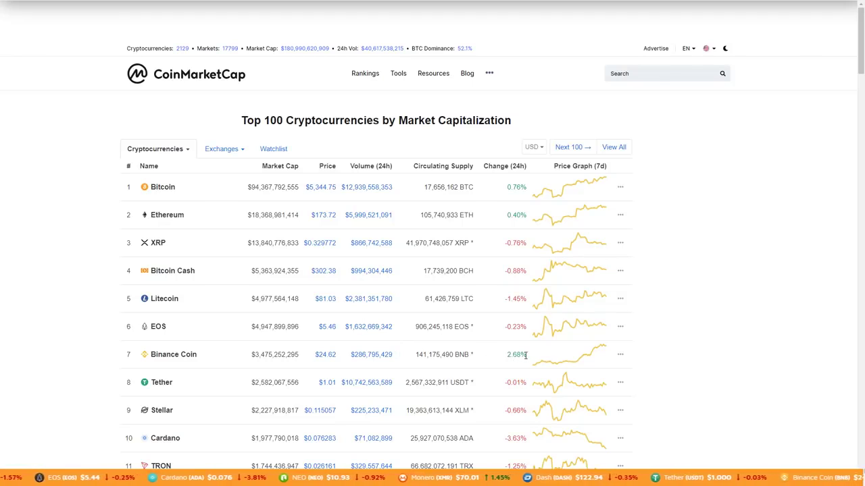
pyautogui.moveTo(322, 360)
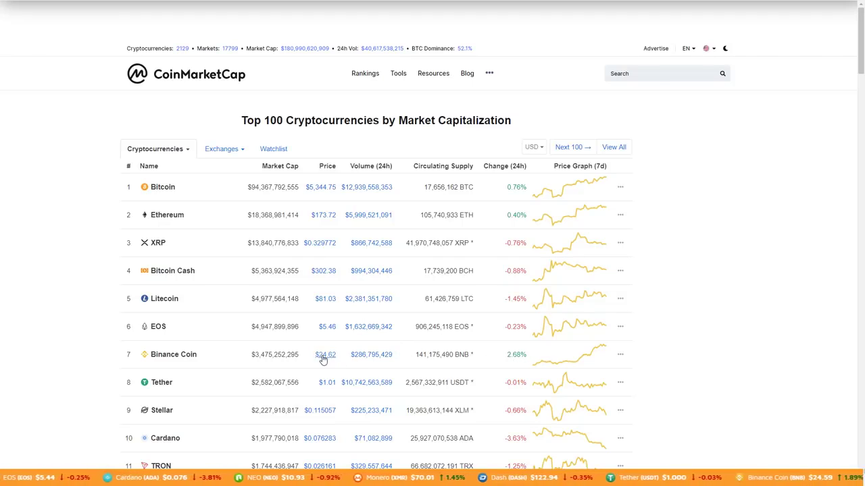
pyautogui.moveTo(251, 350)
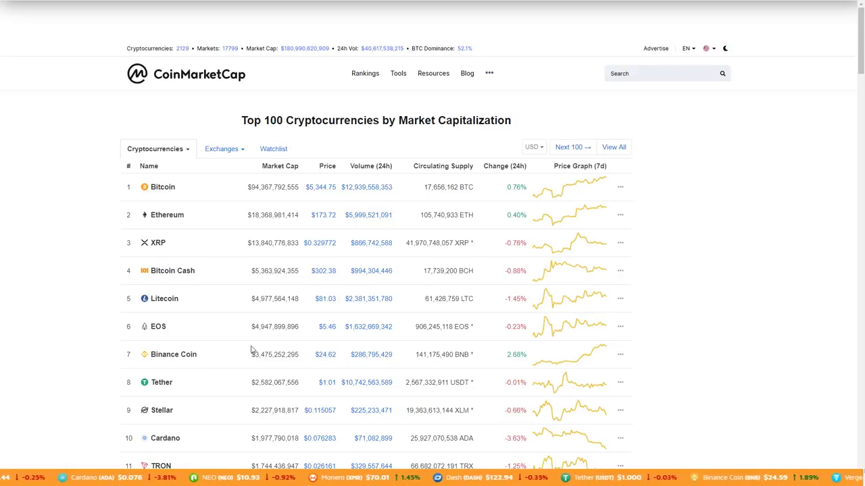
pyautogui.scroll(-3)
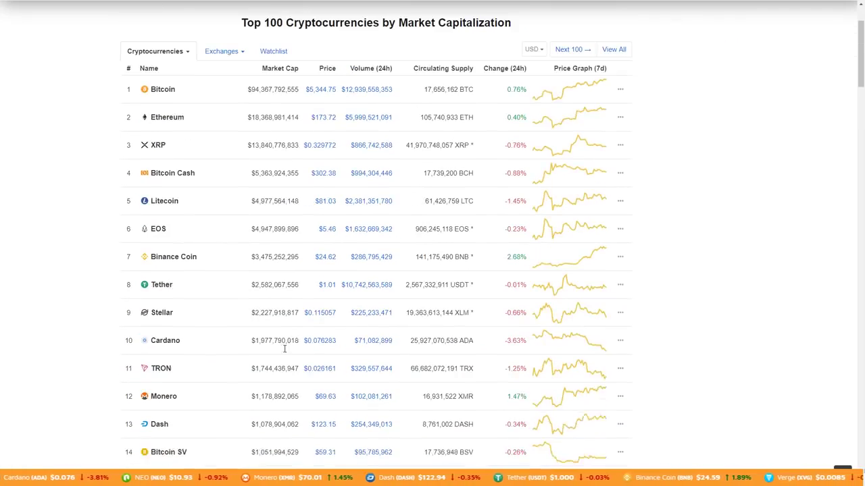
pyautogui.scroll(3)
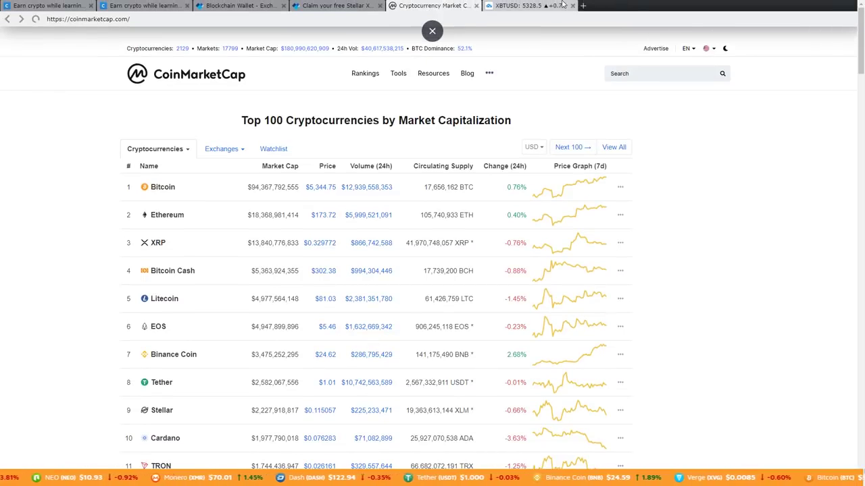
# Bring up the BitMEX XBTUSD daily chart around 5328.5 with its support and resistance lines
pyautogui.click(525, 5)
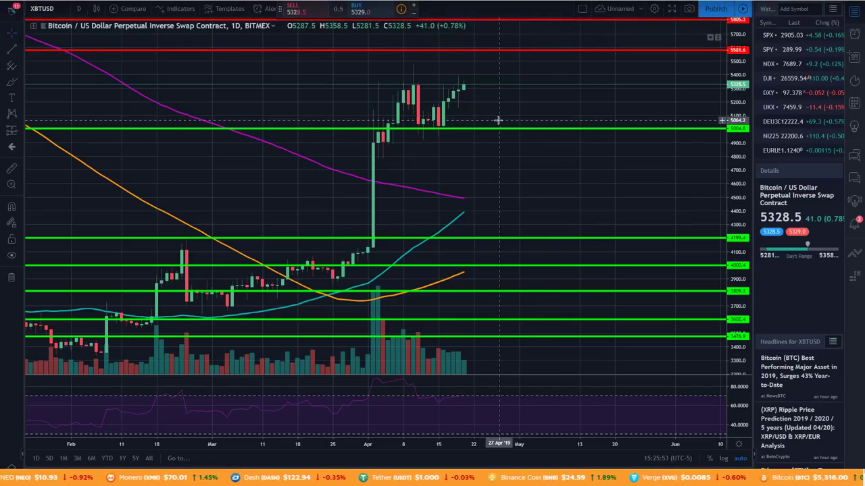
pyautogui.moveTo(506, 119)
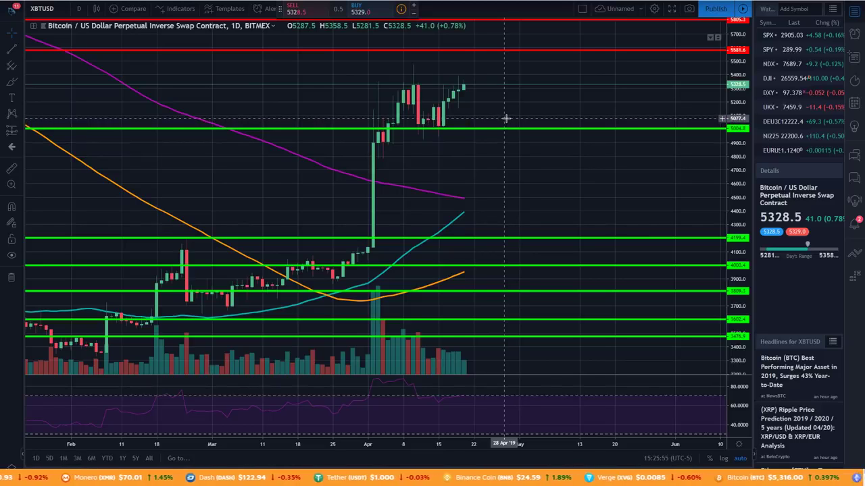
pyautogui.moveTo(430, 92)
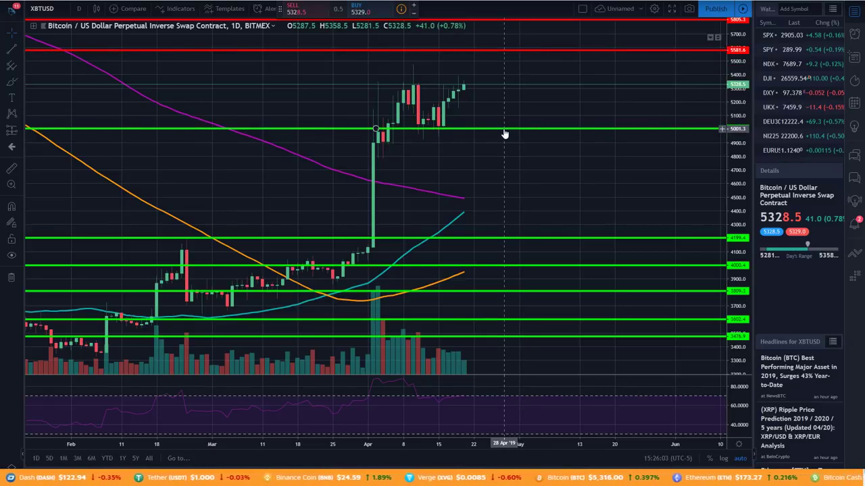
pyautogui.moveTo(469, 223)
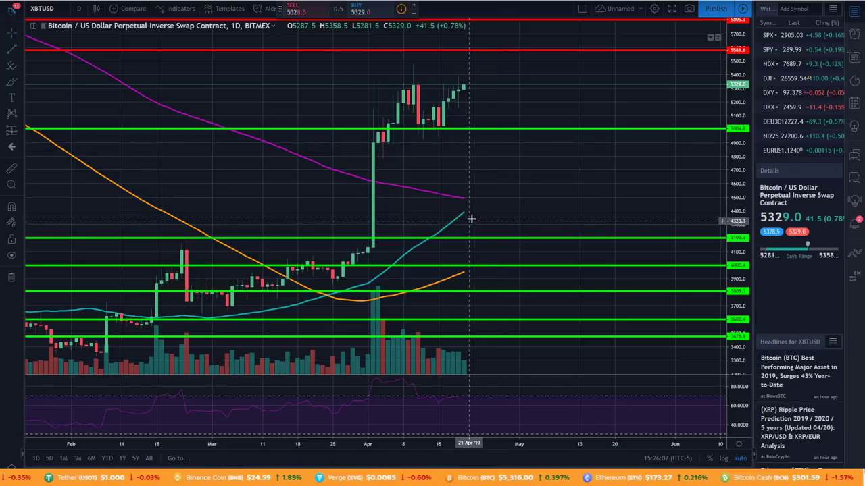
pyautogui.moveTo(468, 197)
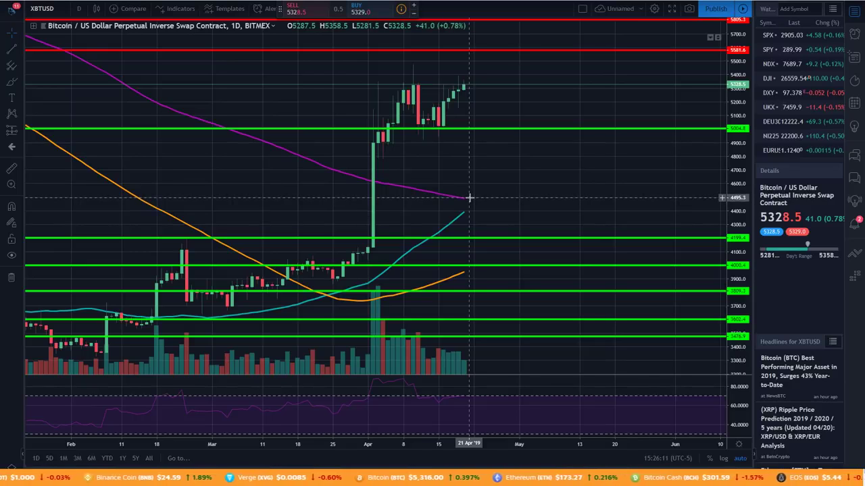
pyautogui.moveTo(338, 284)
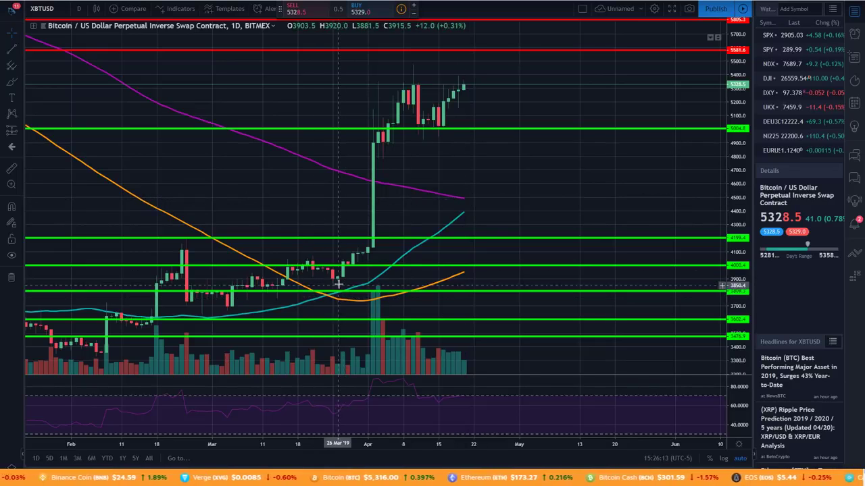
pyautogui.moveTo(465, 205)
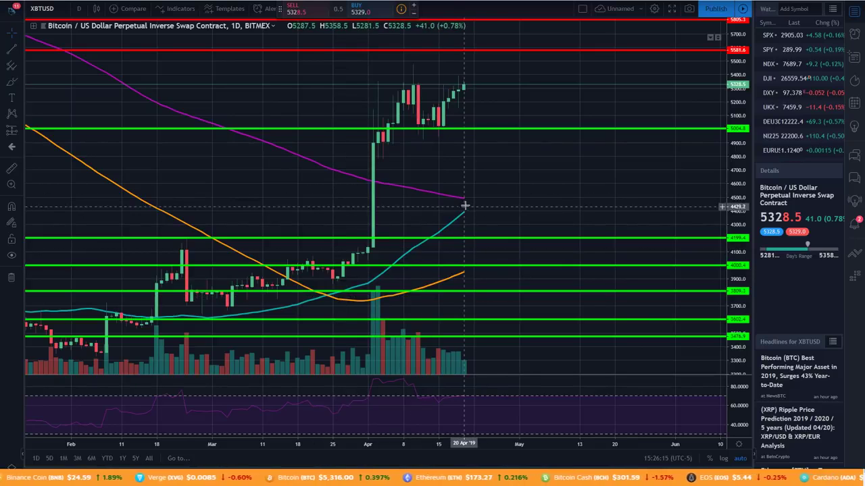
pyautogui.moveTo(506, 100)
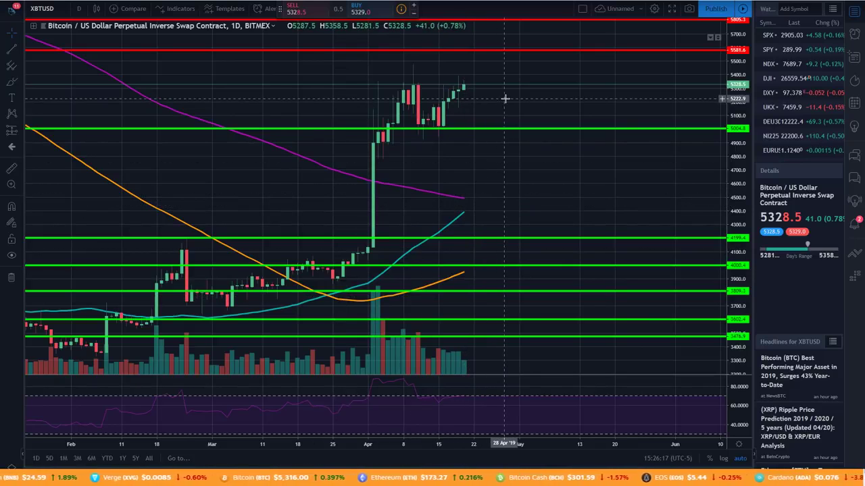
pyautogui.moveTo(489, 103)
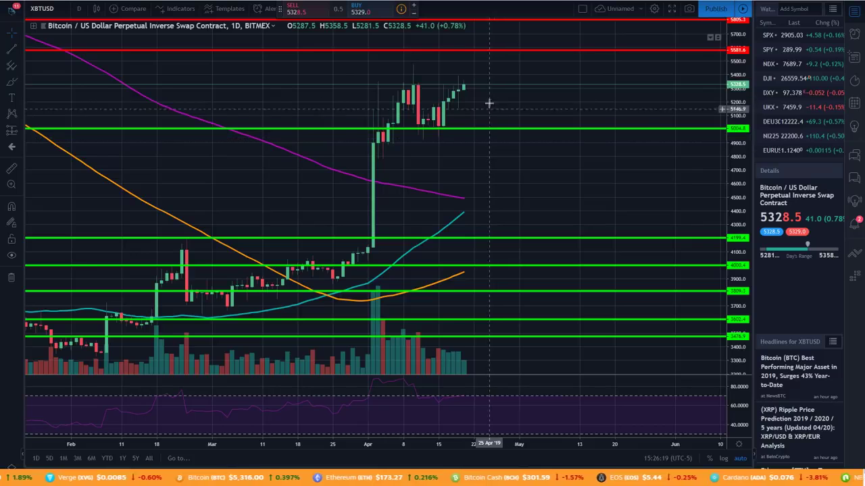
pyautogui.moveTo(549, 40)
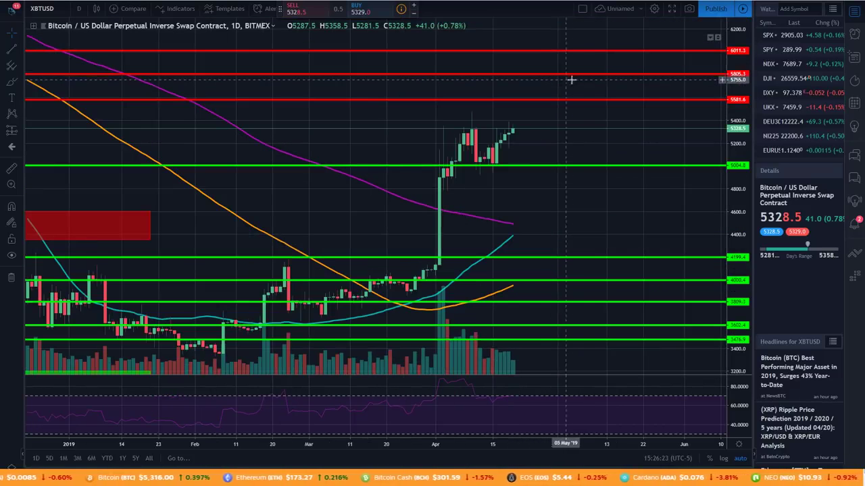
pyautogui.moveTo(566, 68)
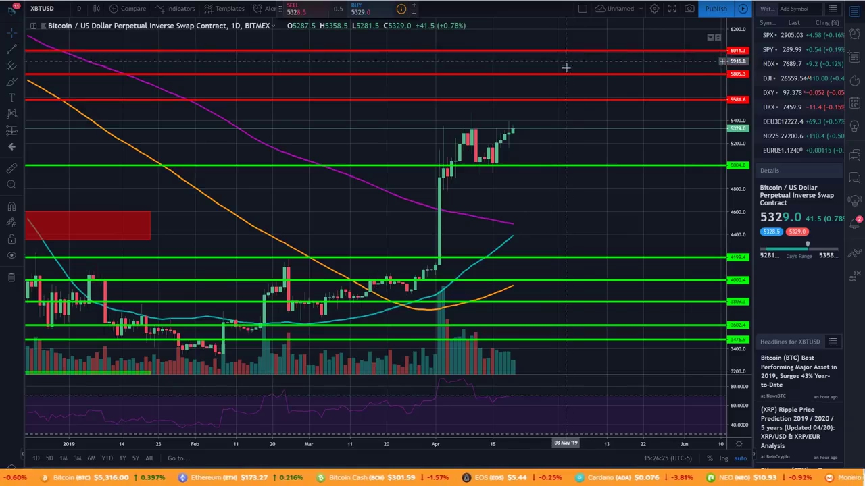
pyautogui.moveTo(511, 183)
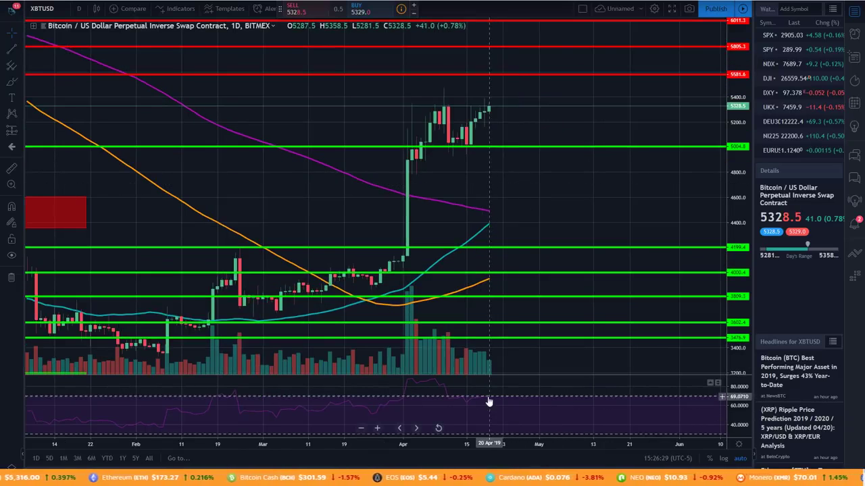
pyautogui.moveTo(405, 406)
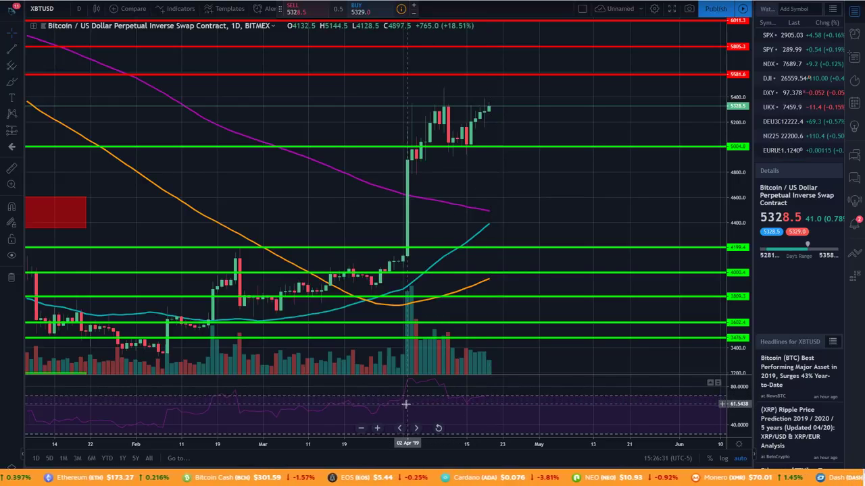
pyautogui.moveTo(395, 323)
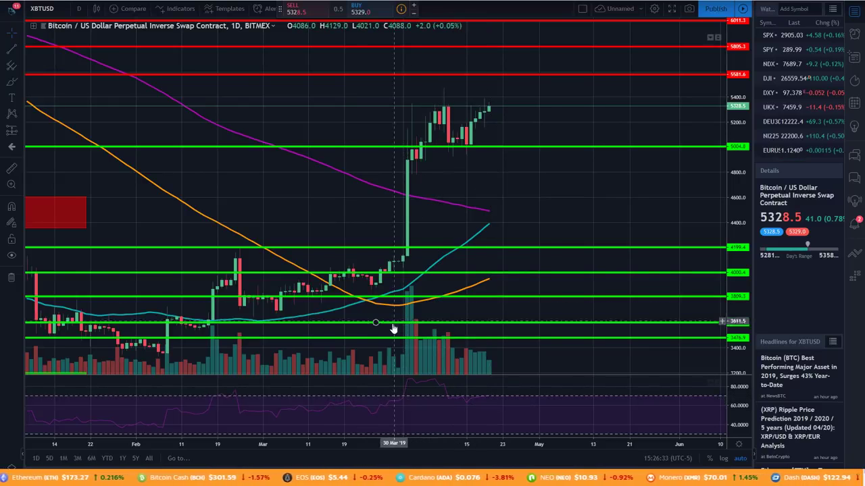
pyautogui.moveTo(494, 345)
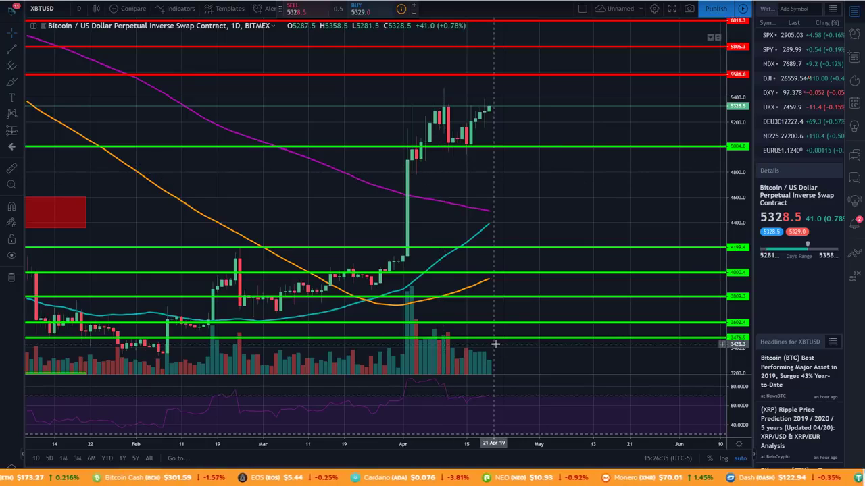
pyautogui.moveTo(486, 111)
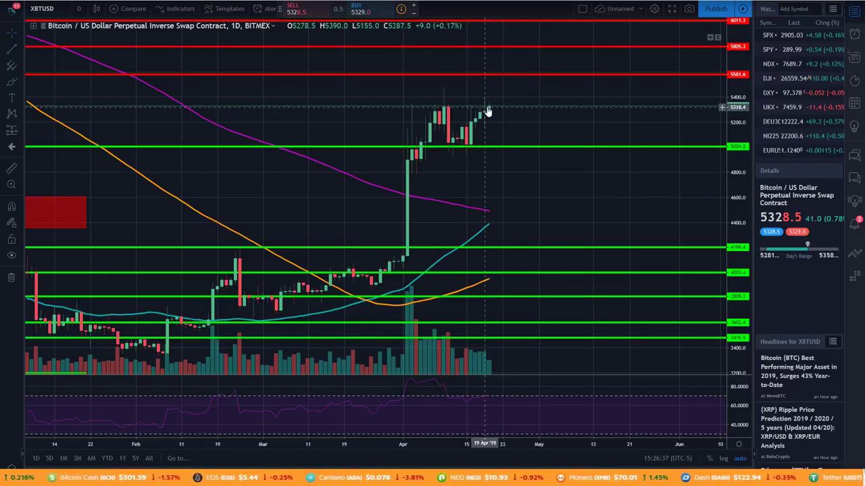
pyautogui.moveTo(502, 142)
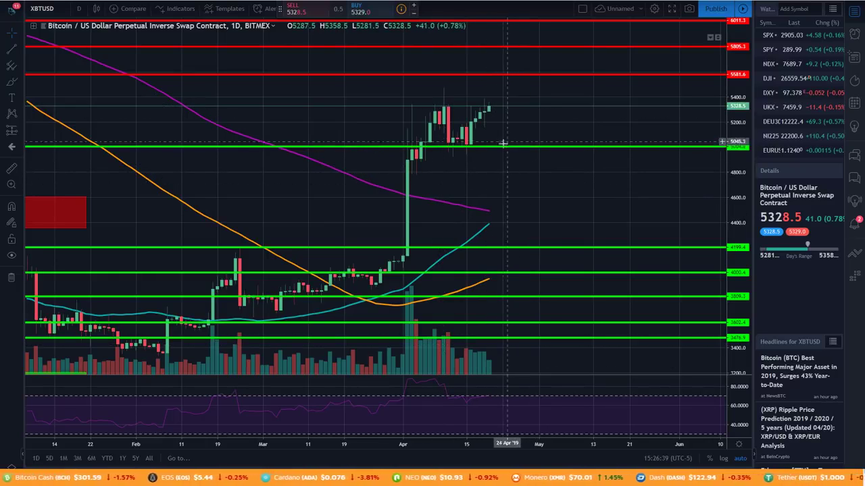
pyautogui.moveTo(520, 141)
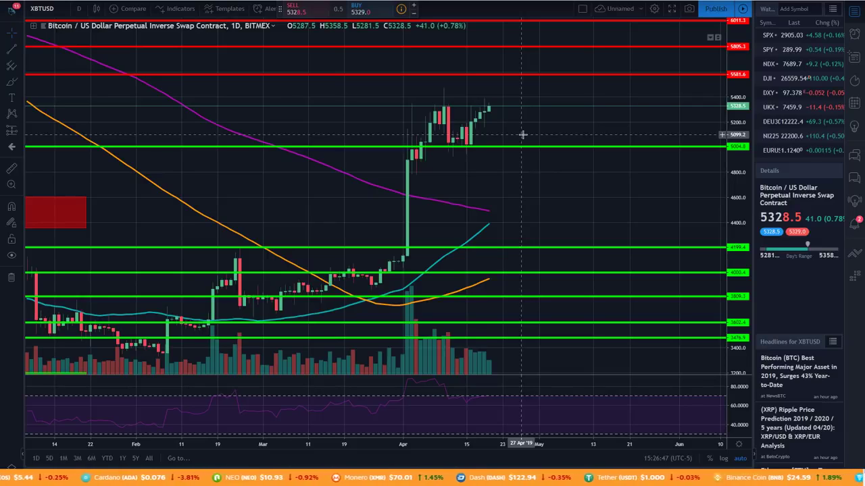
pyautogui.moveTo(492, 124)
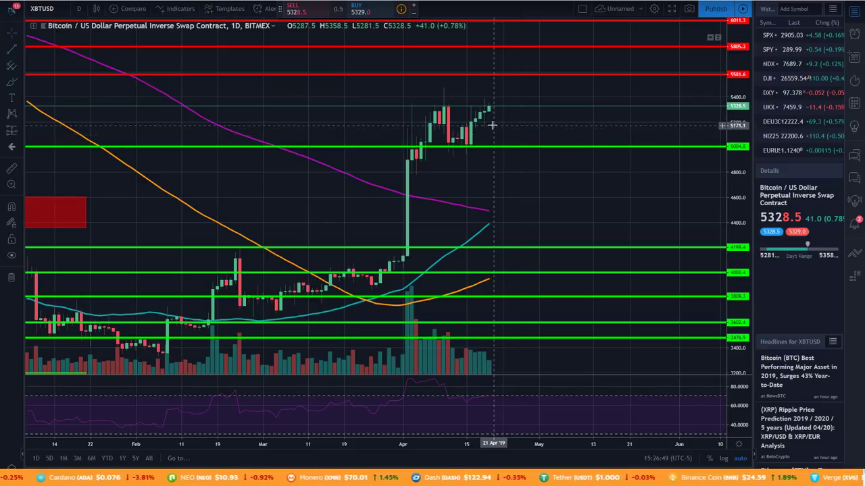
pyautogui.moveTo(522, 115)
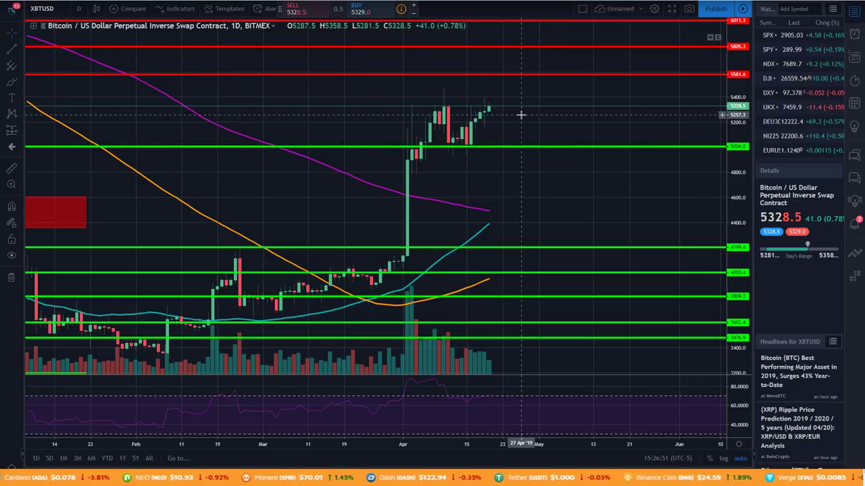
pyautogui.moveTo(493, 110)
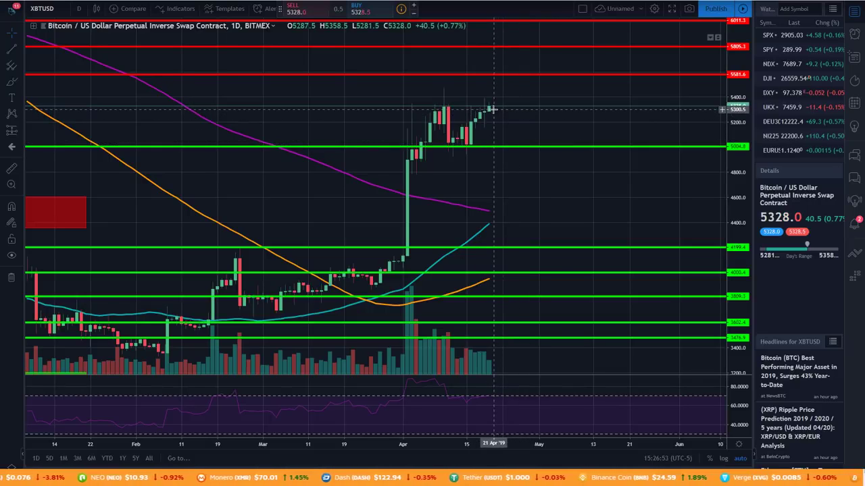
pyautogui.moveTo(500, 108)
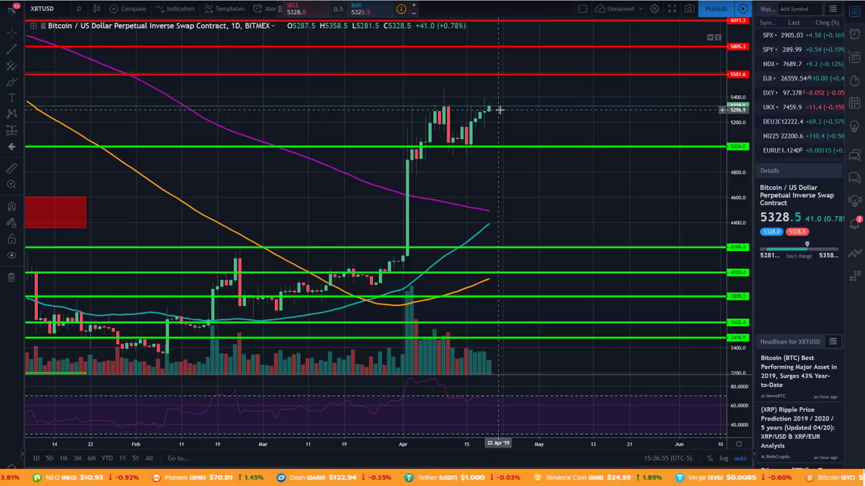
pyautogui.moveTo(496, 125)
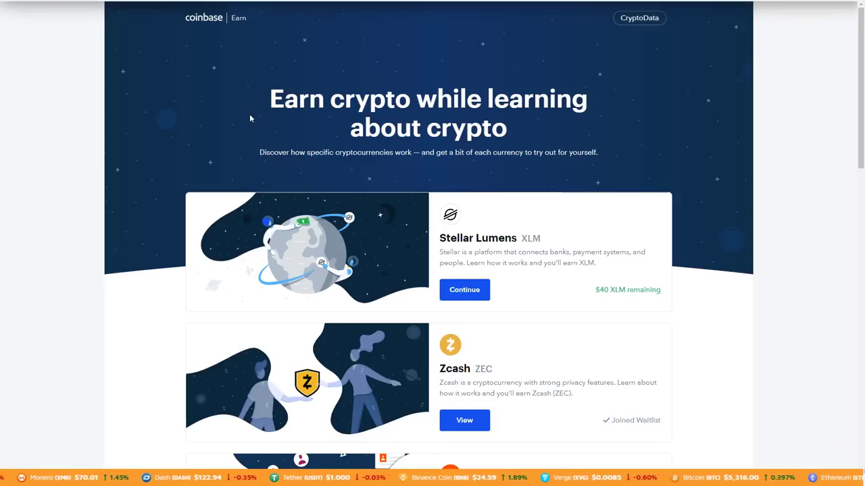
pyautogui.moveTo(289, 48)
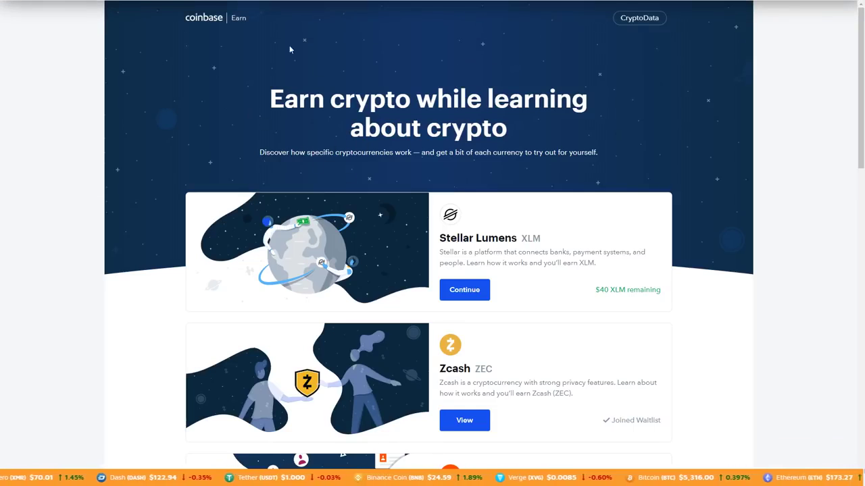